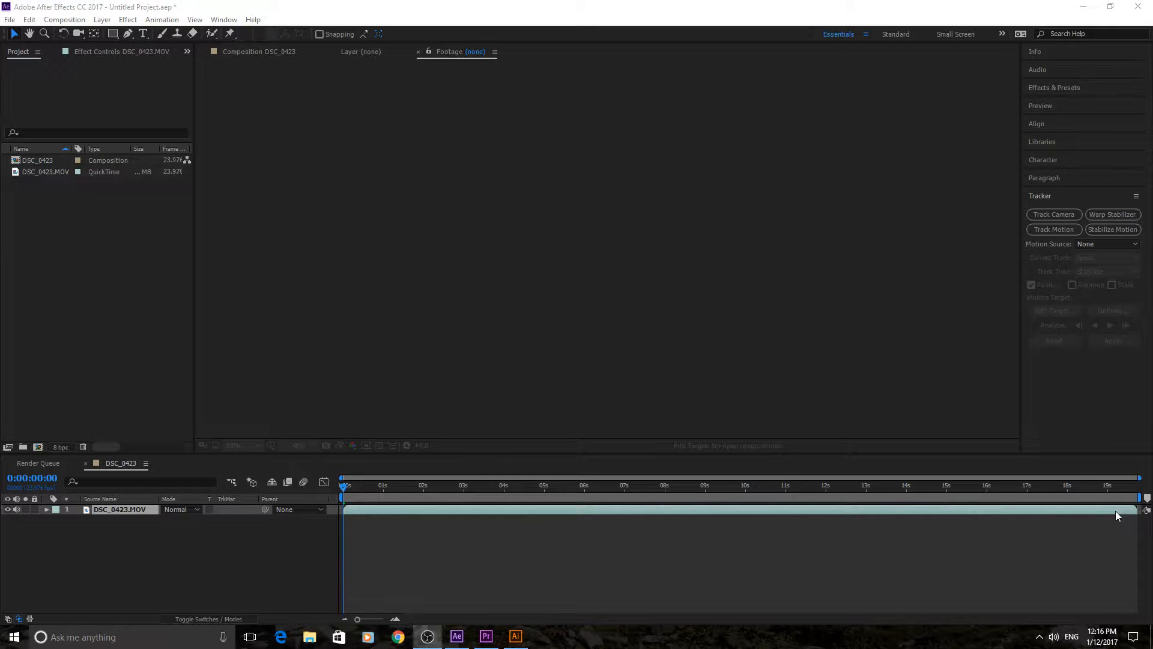
{"action": "mouse_move", "coordinate": [733, 453]}
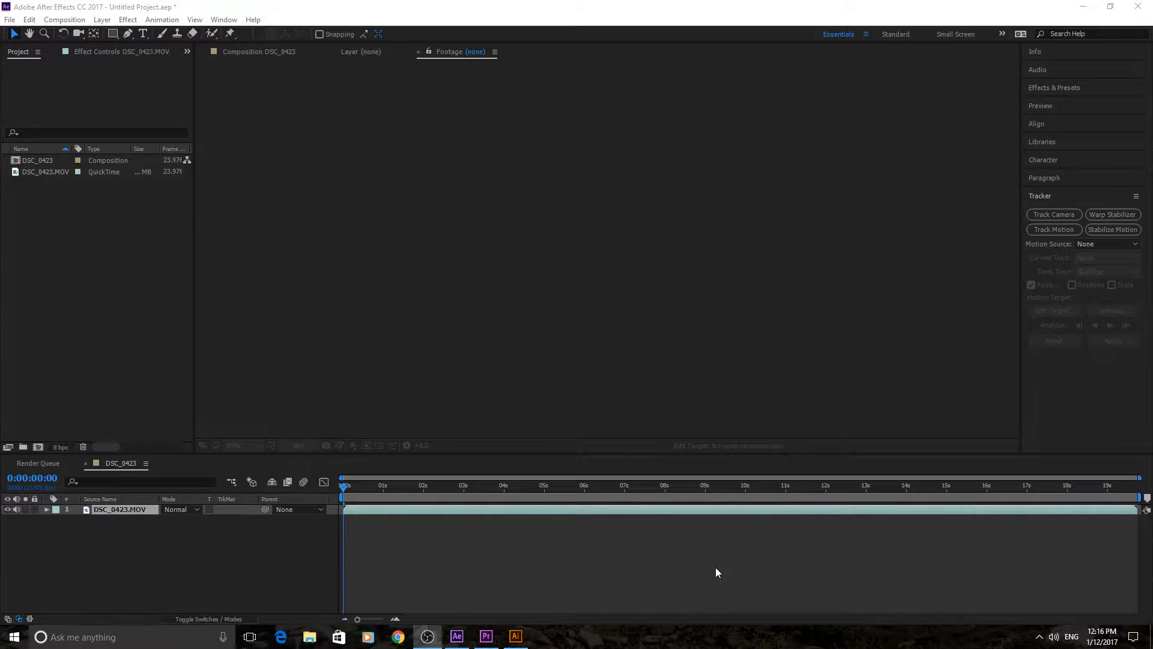
{"action": "mouse_move", "coordinate": [270, 429]}
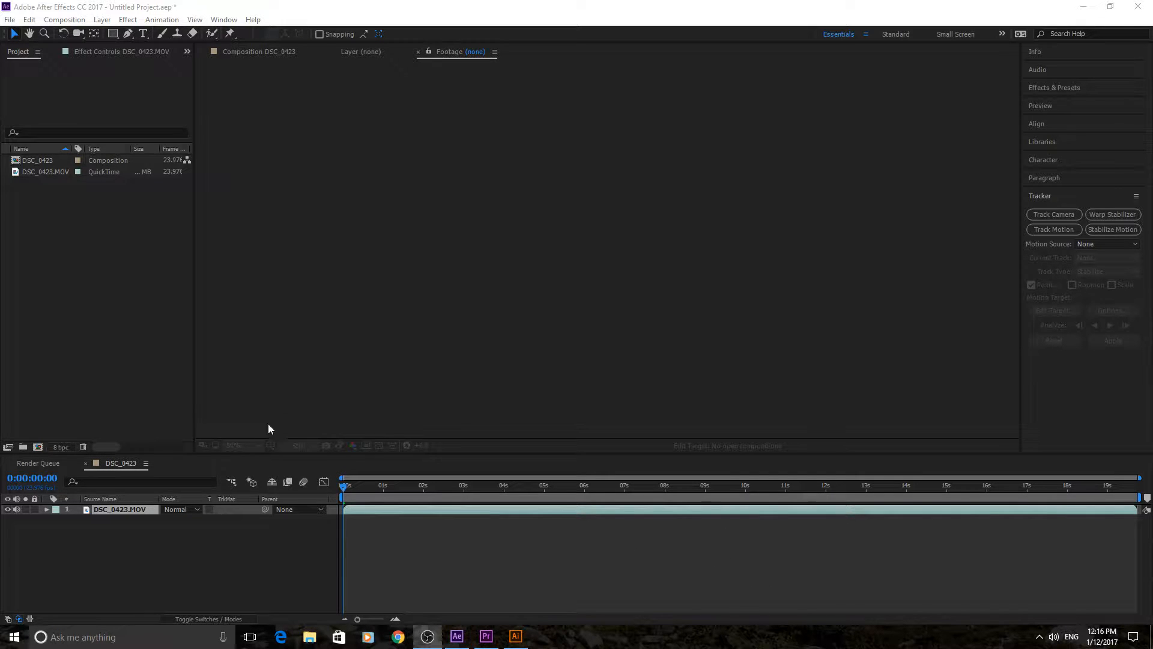
Step: Show the DSC_0423 composition in the viewer with the timeline docked beneath it
{"action": "left_click", "coordinate": [257, 52]}
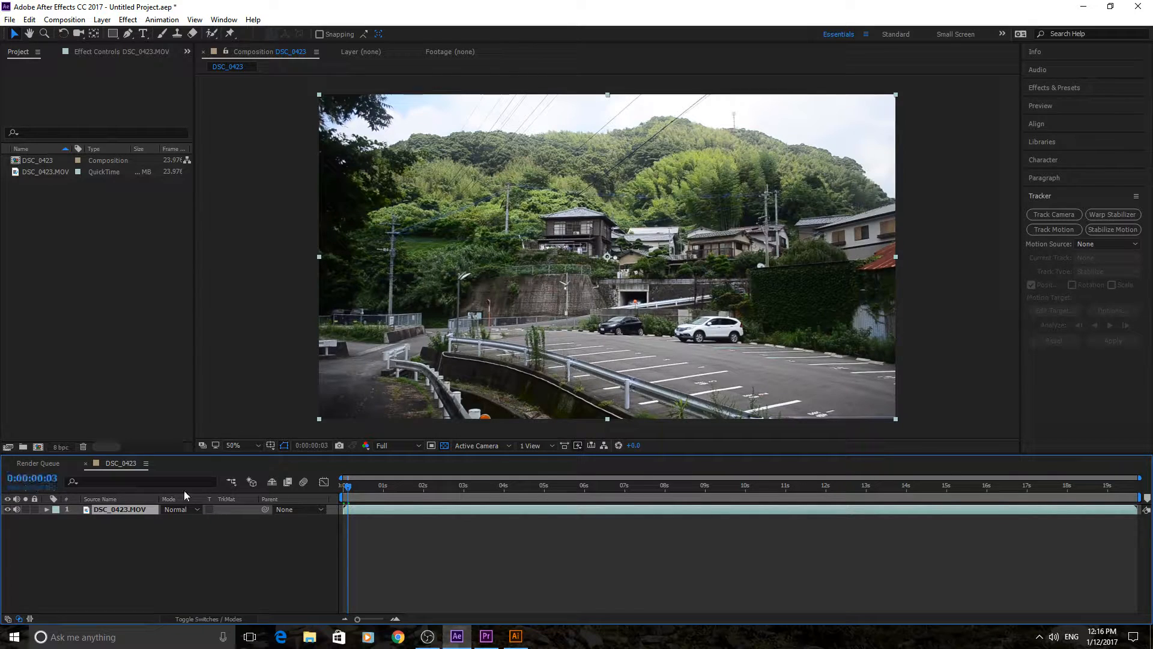
{"action": "mouse_move", "coordinate": [372, 514]}
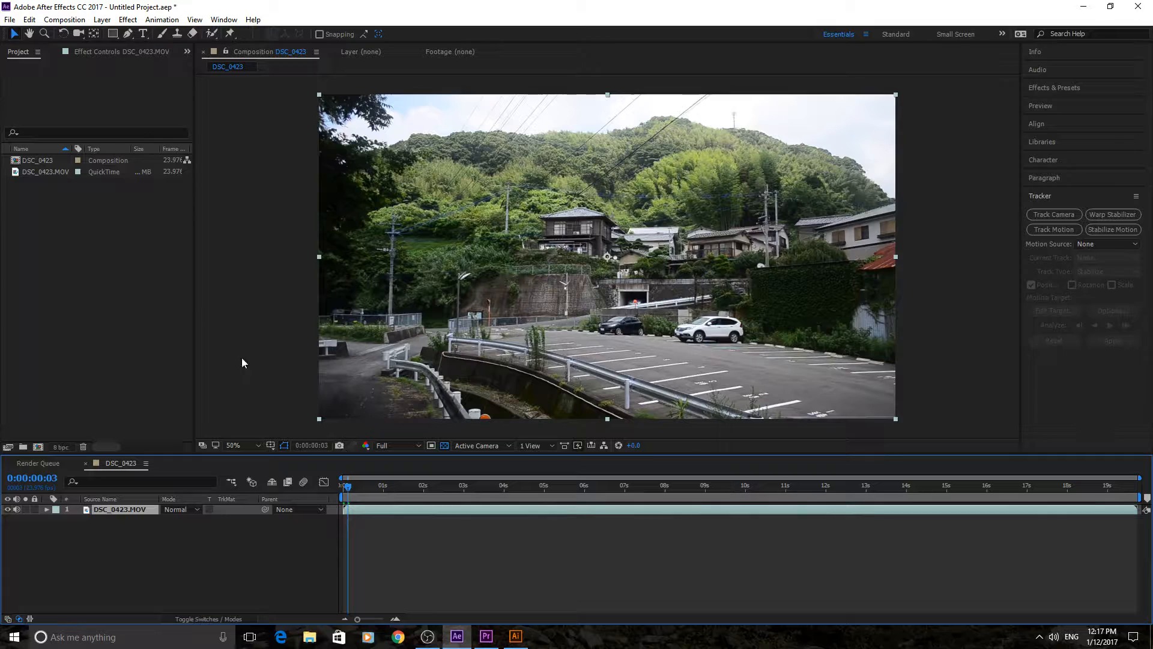
{"action": "mouse_move", "coordinate": [483, 546]}
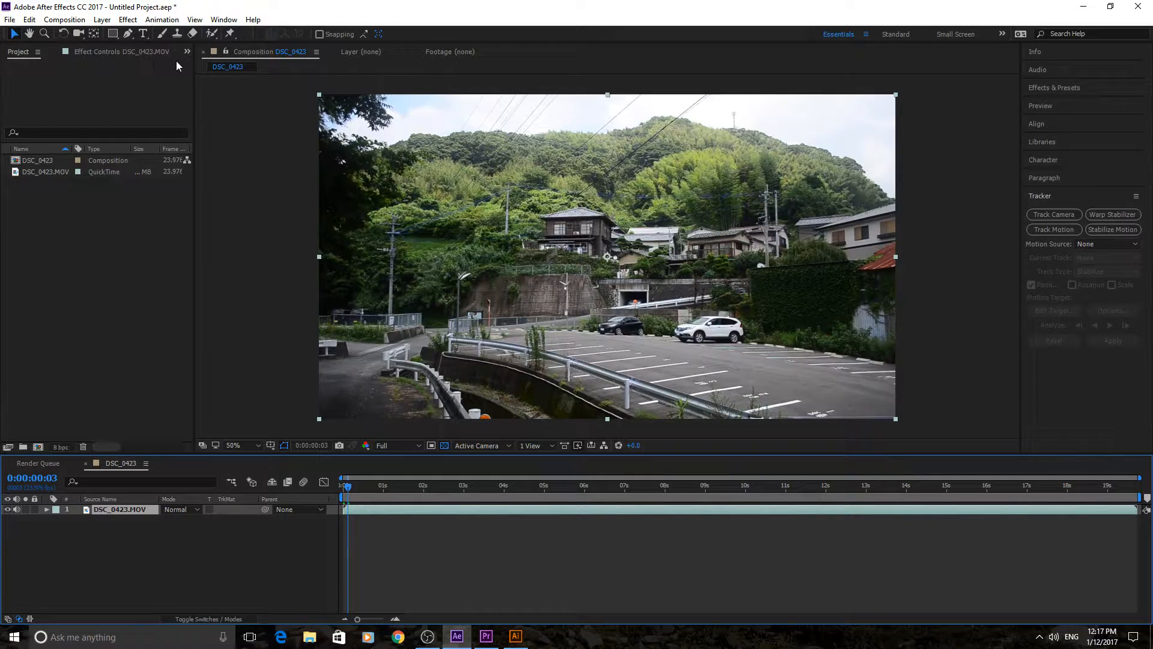
{"action": "mouse_move", "coordinate": [1076, 316]}
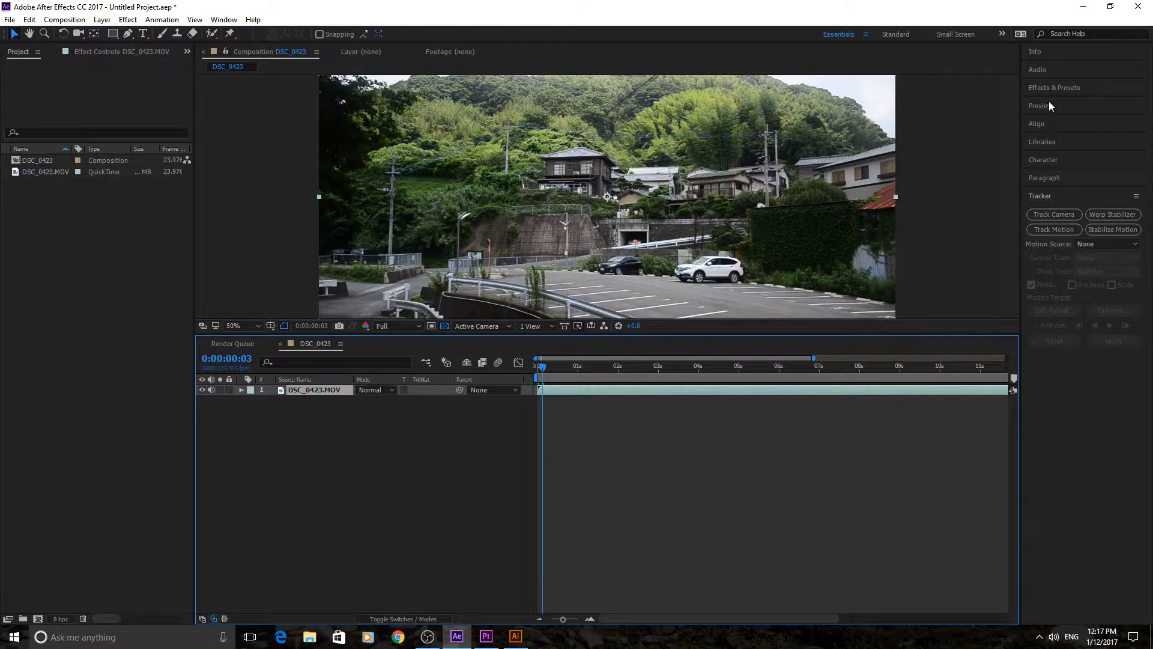
Step: Move Effects & Presets below Tracker in the right column and expand its effect categories
{"action": "left_click", "coordinate": [1053, 88]}
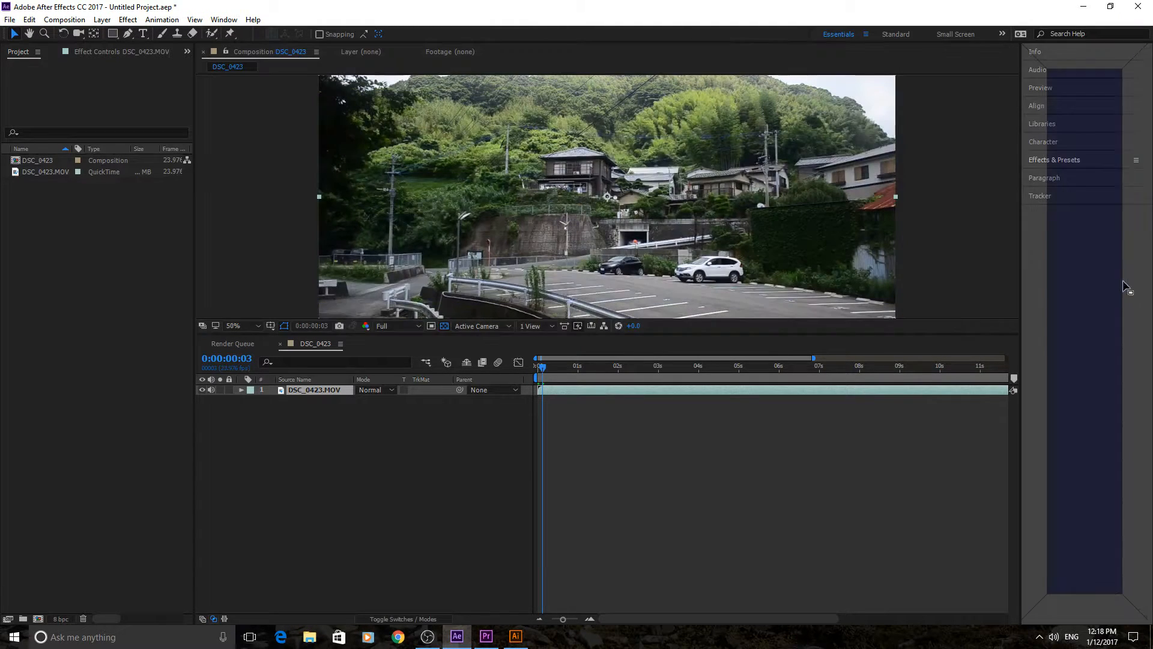
{"action": "left_click", "coordinate": [1044, 160]}
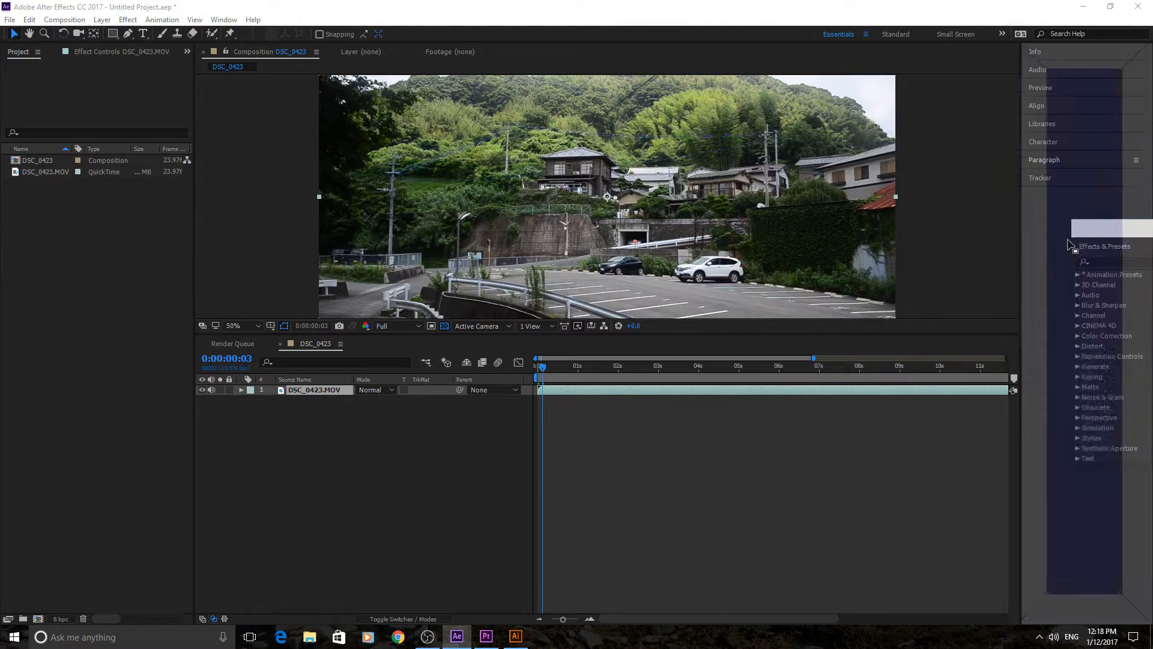
{"action": "left_click", "coordinate": [1104, 245]}
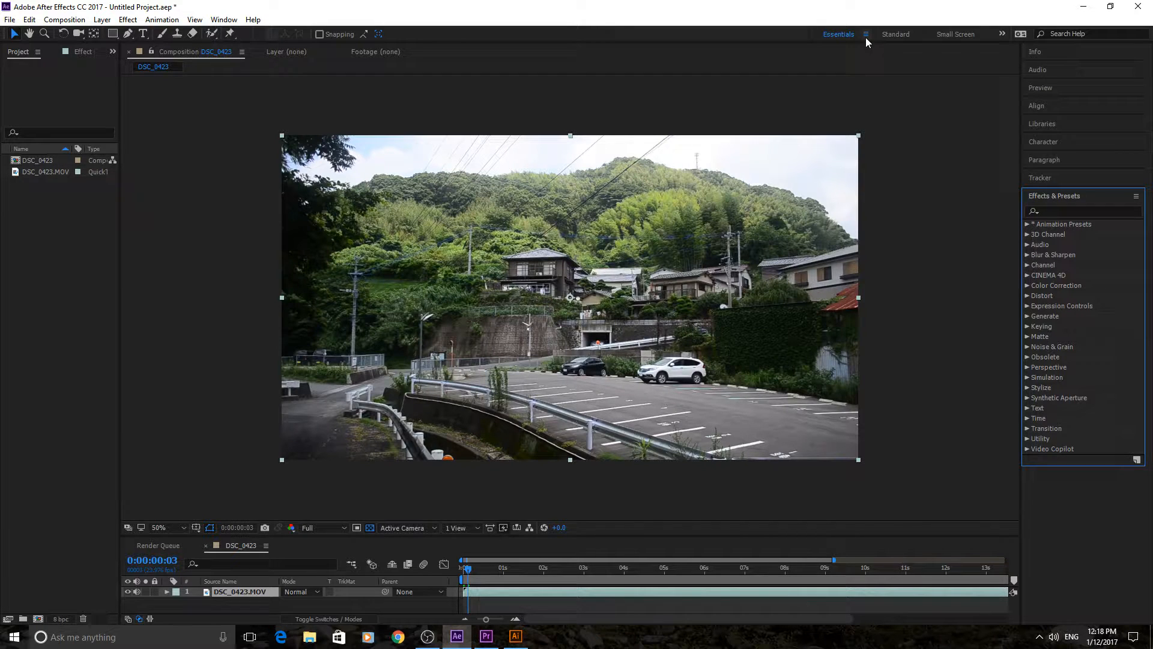
Step: Reset the Essentials workspace to its saved layout, Libraries showing the red swatch
{"action": "left_click", "coordinate": [866, 34]}
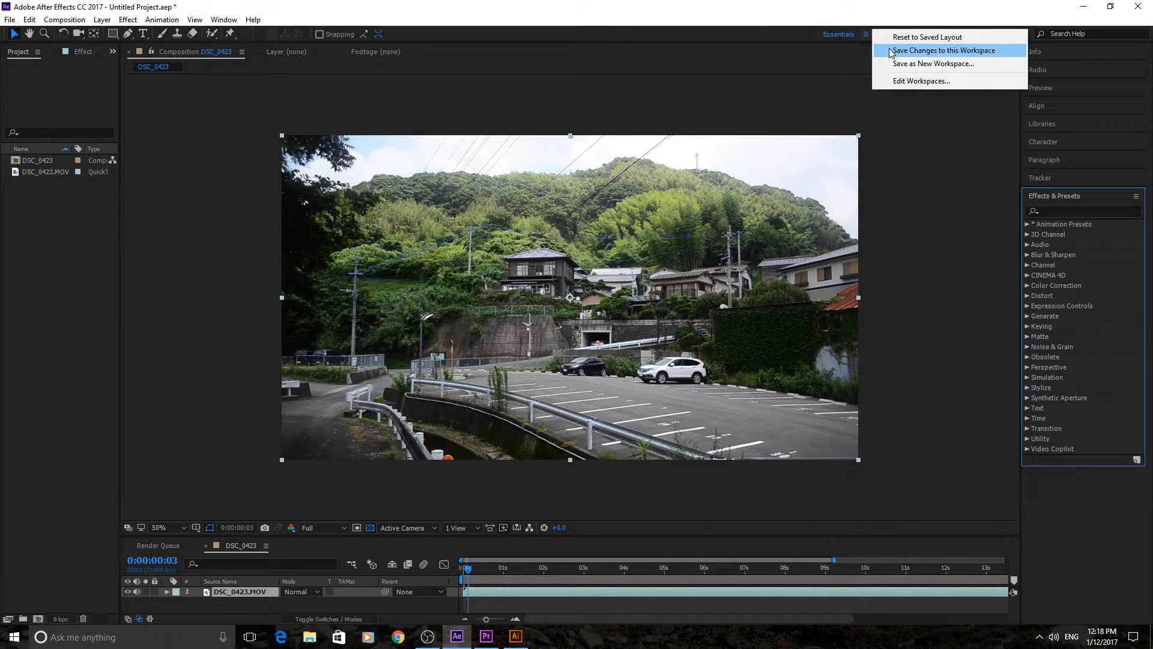
{"action": "mouse_move", "coordinate": [993, 68]}
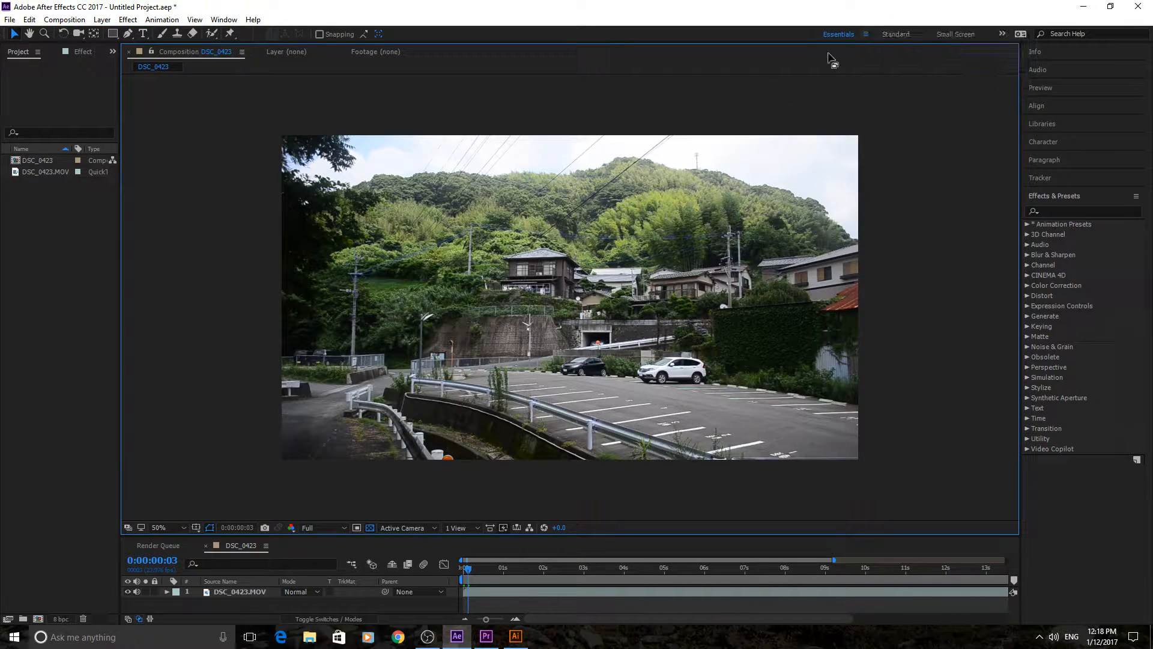
{"action": "left_click", "coordinate": [866, 34]}
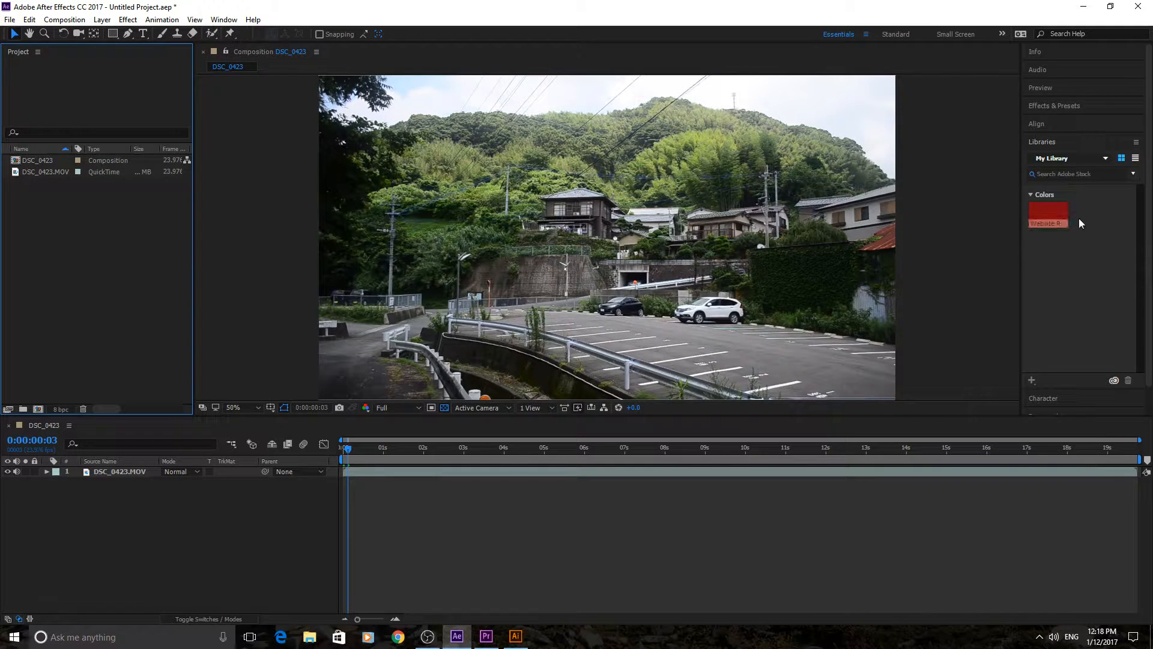
{"action": "mouse_move", "coordinate": [431, 437]}
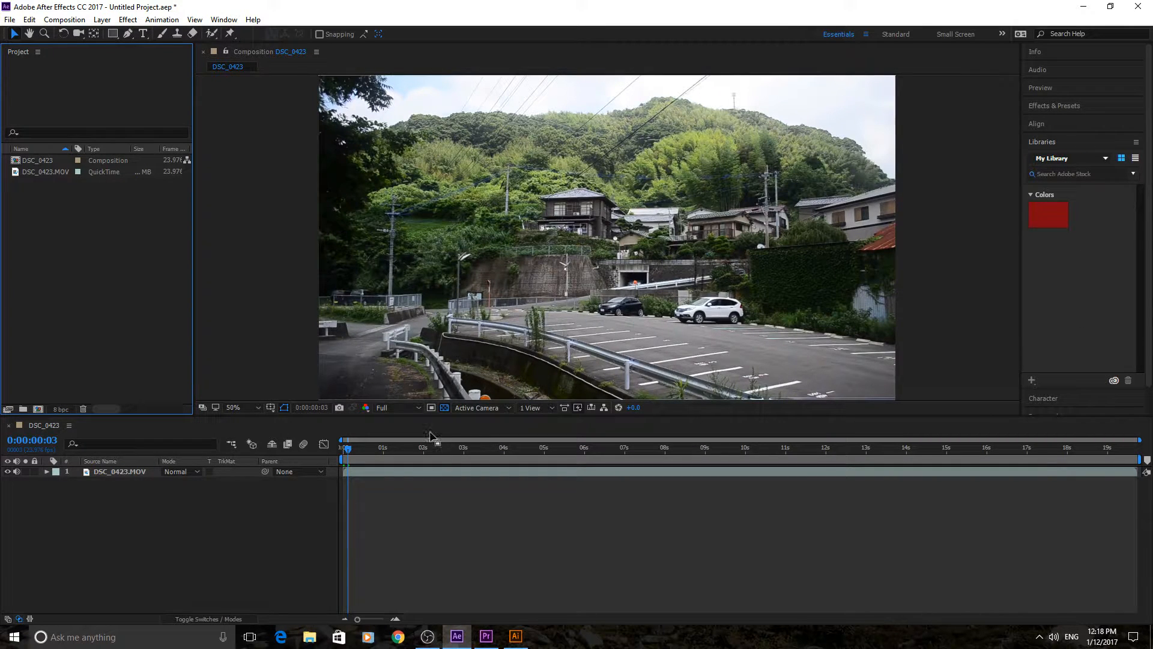
Step: Switch to the Standard workspace with Info, Preview and Effects & Presets on the right
{"action": "left_click", "coordinate": [1002, 34]}
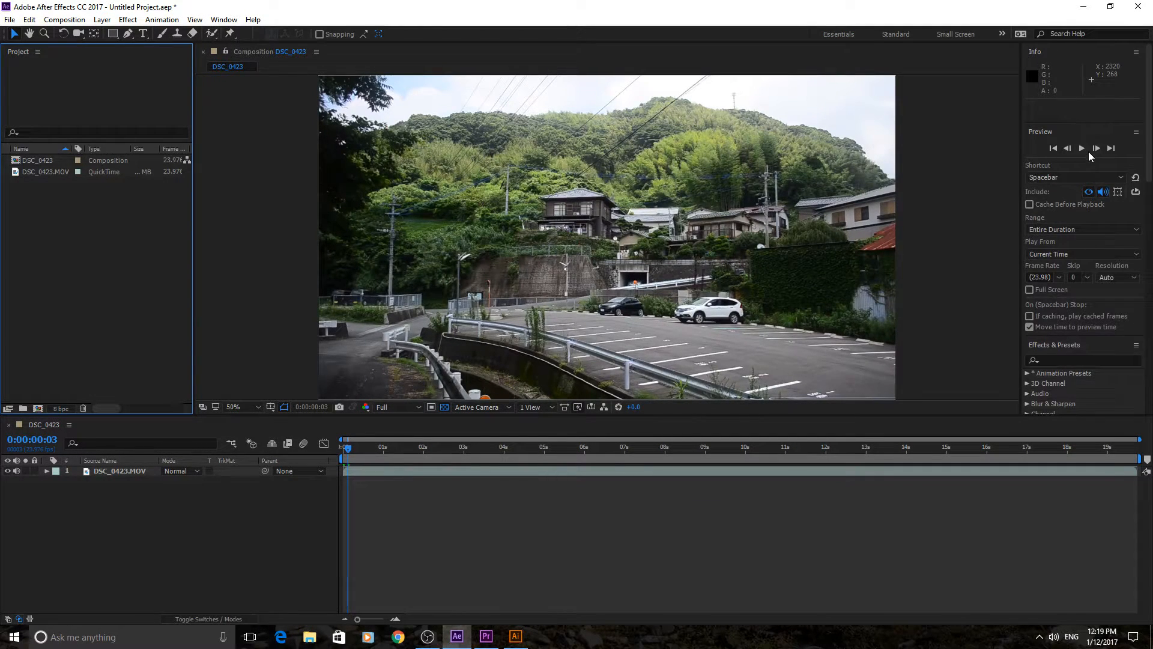
{"action": "mouse_move", "coordinate": [1082, 148]}
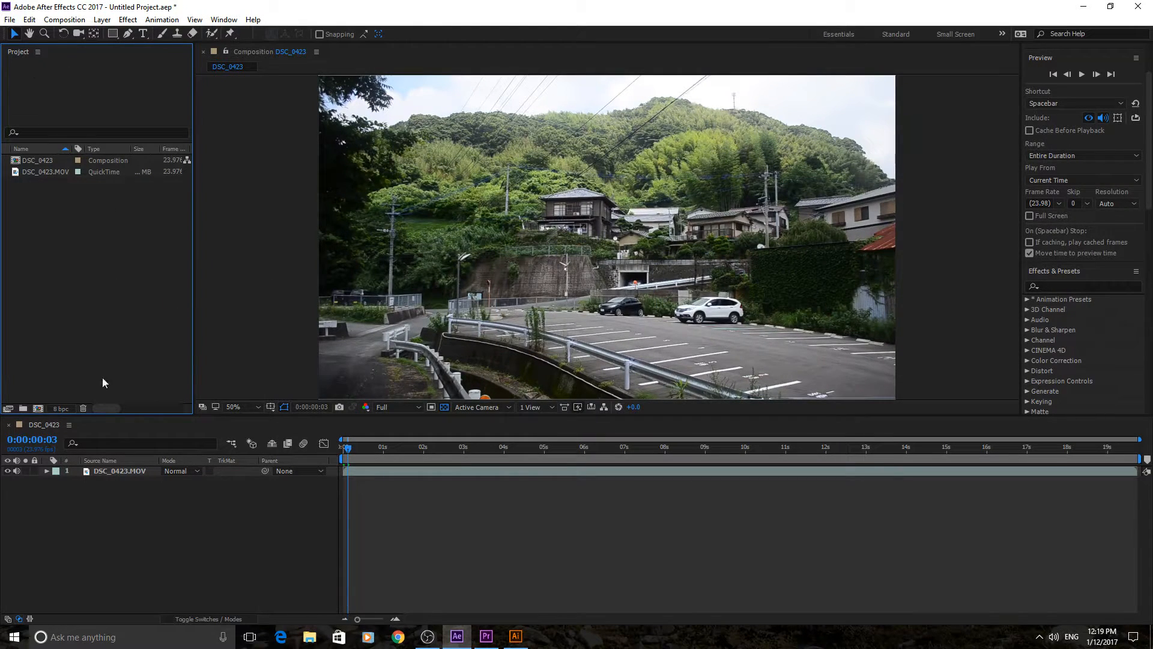
{"action": "mouse_move", "coordinate": [1118, 218]}
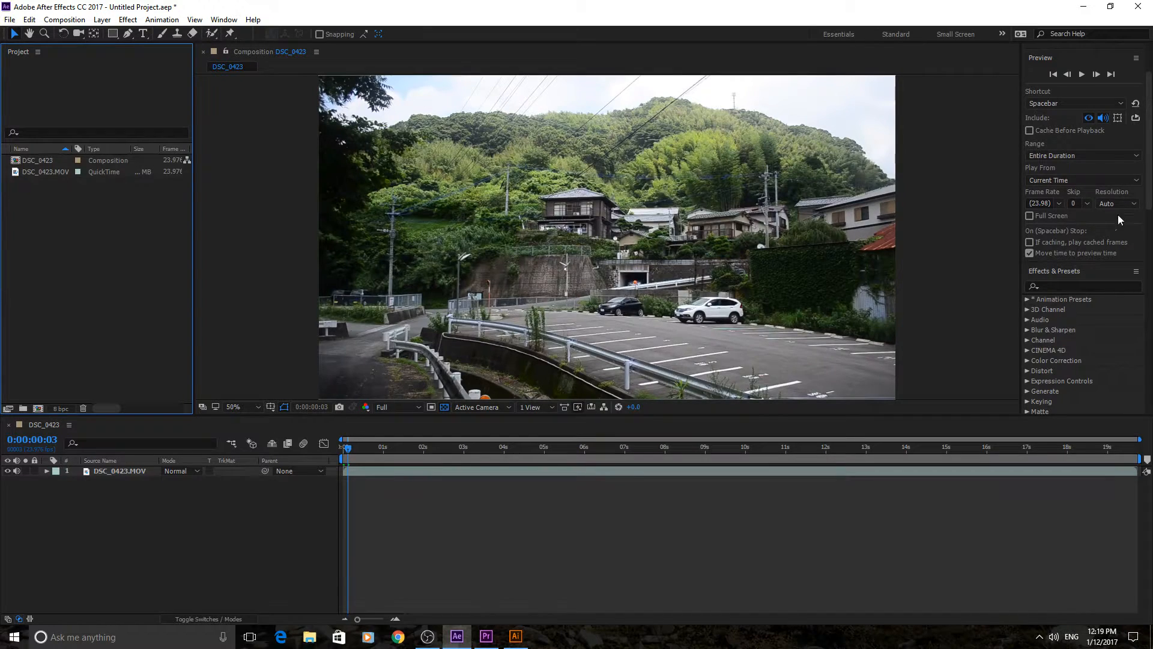
Step: Try the Effects, Motion Tracking and Paint workspaces, then return to the standard layout with Libraries
{"action": "left_click", "coordinate": [1002, 33]}
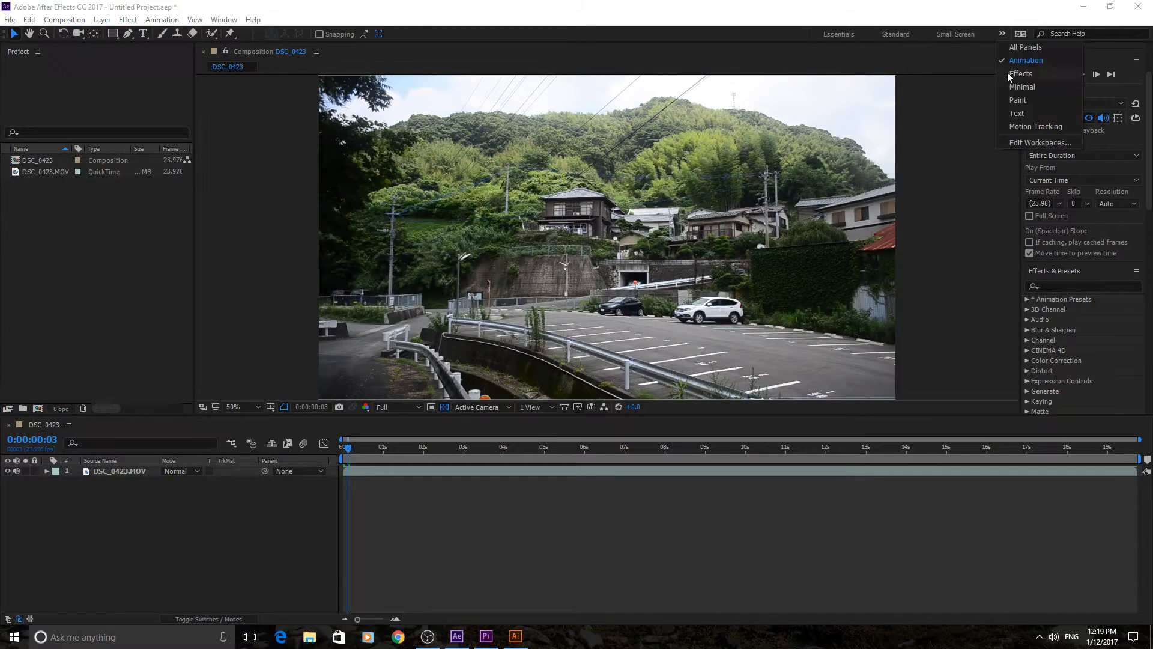
{"action": "left_click", "coordinate": [1021, 73]}
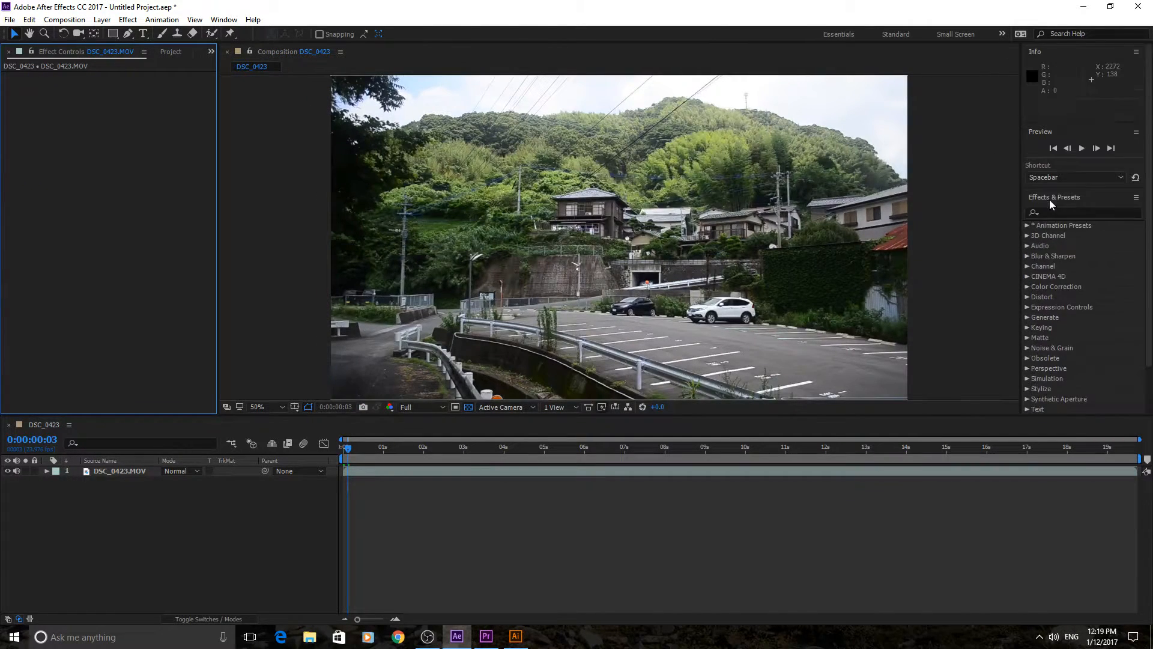
{"action": "left_click", "coordinate": [1021, 34]}
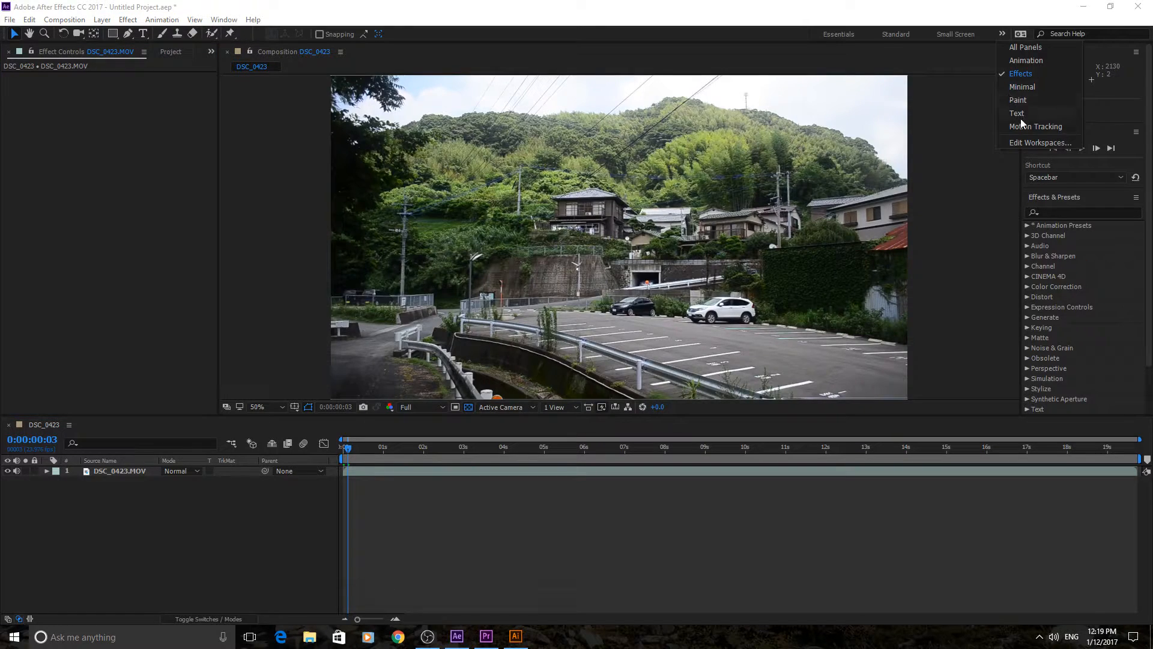
{"action": "left_click", "coordinate": [1037, 126]}
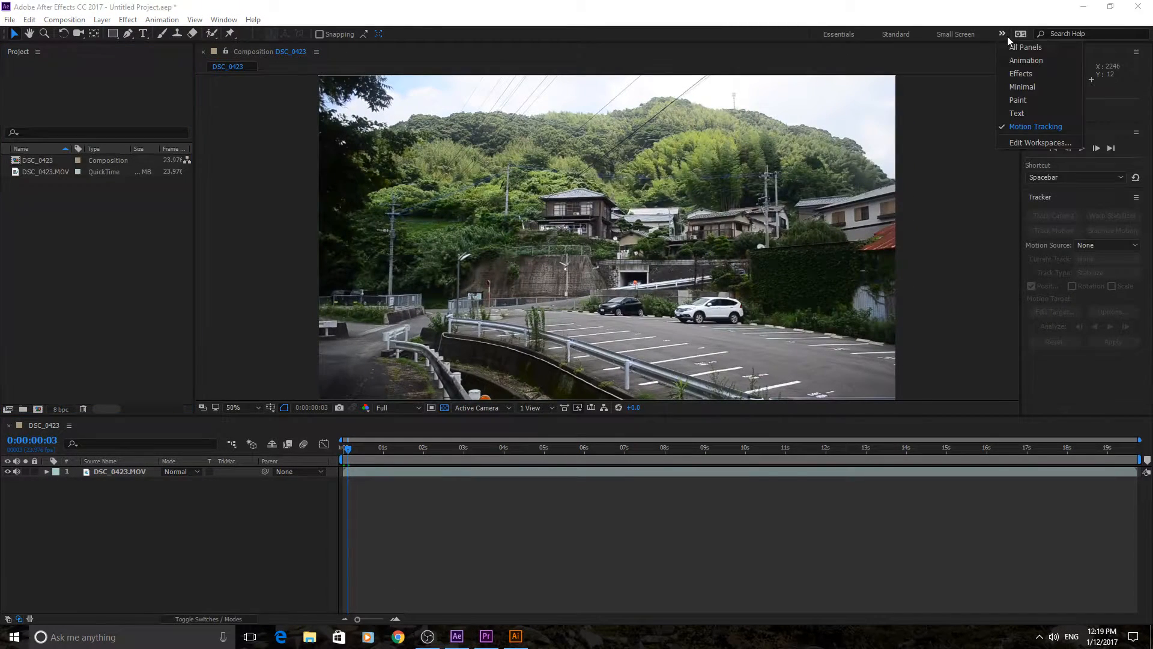
{"action": "left_click", "coordinate": [1018, 100]}
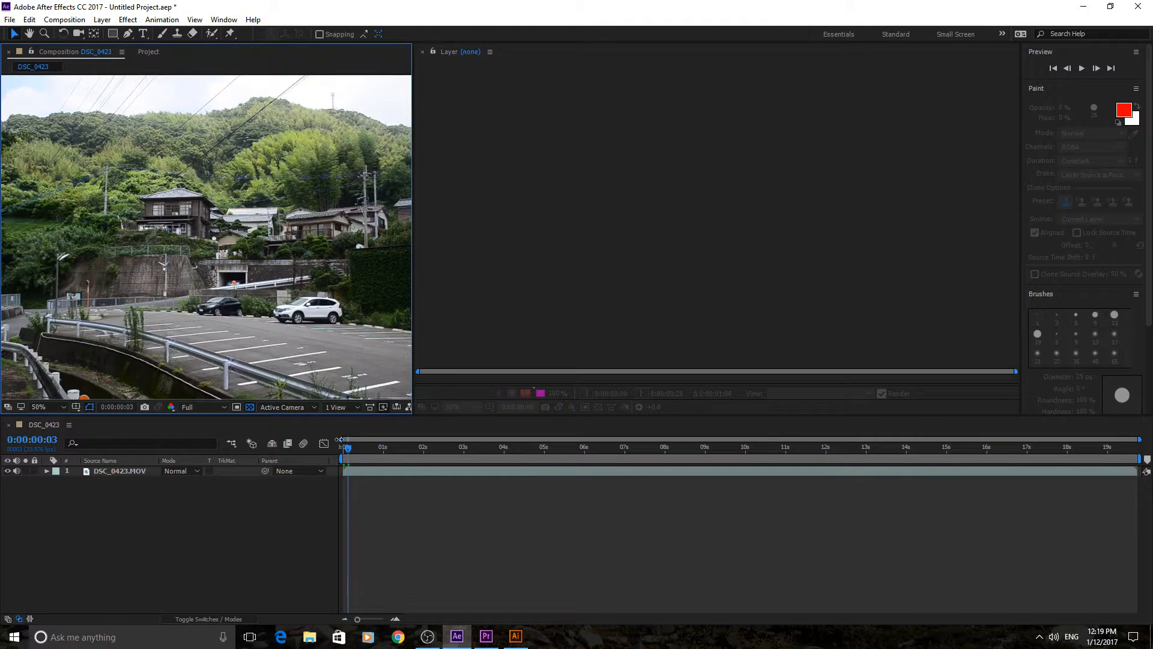
{"action": "mouse_move", "coordinate": [600, 107]}
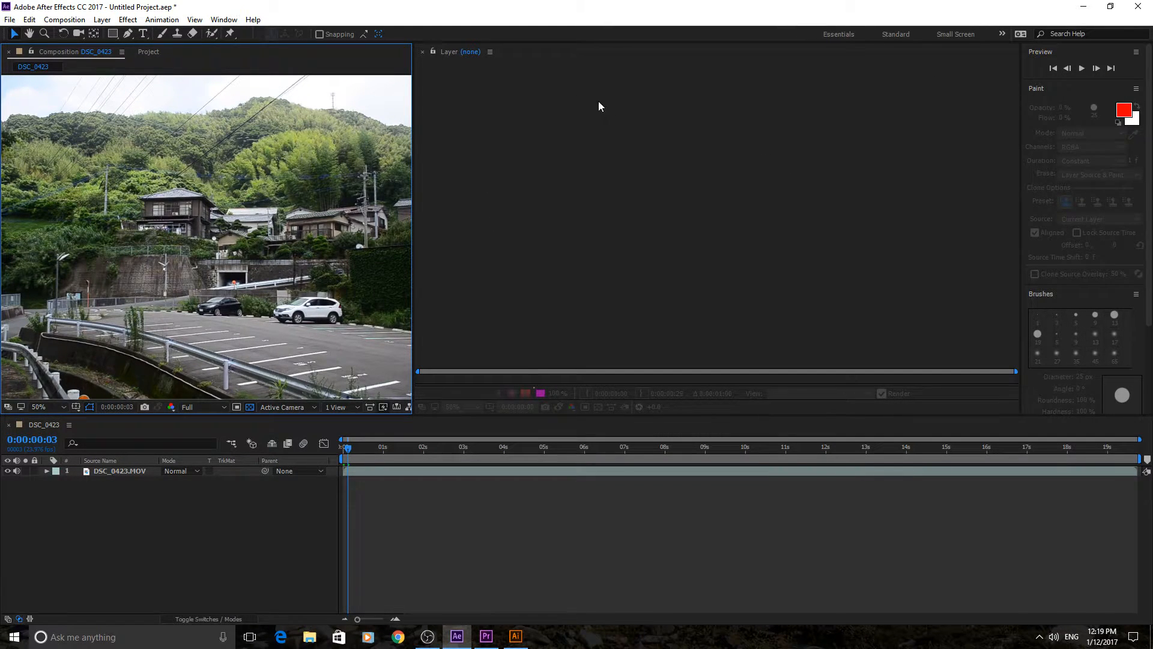
{"action": "mouse_move", "coordinate": [844, 203]}
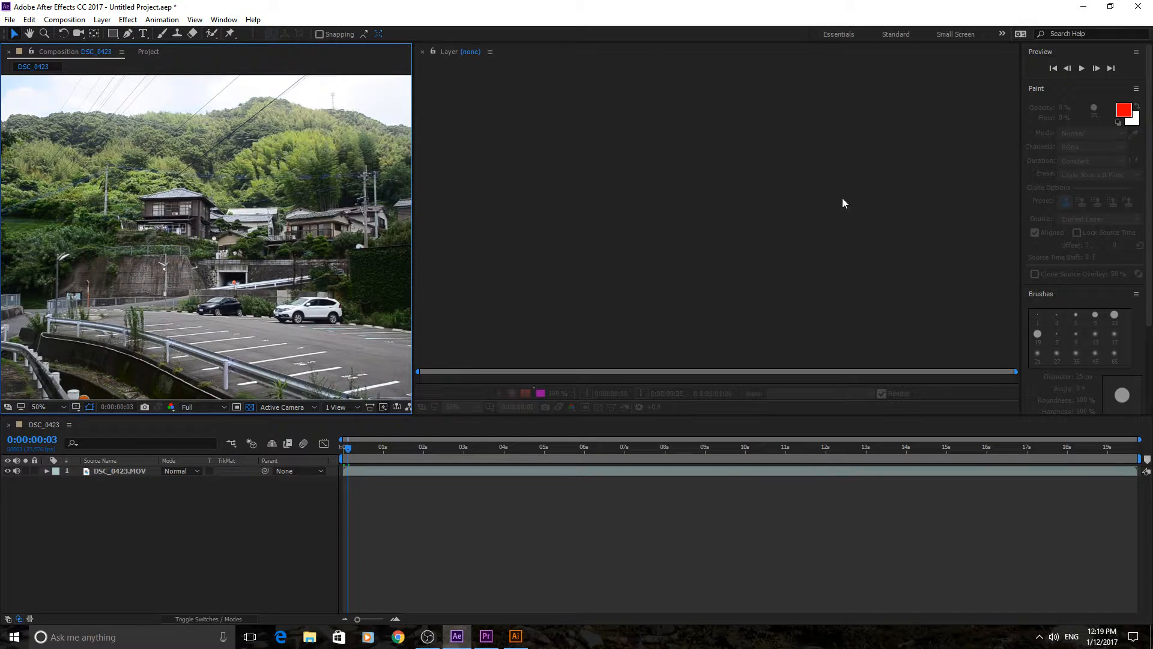
{"action": "mouse_move", "coordinate": [842, 186]}
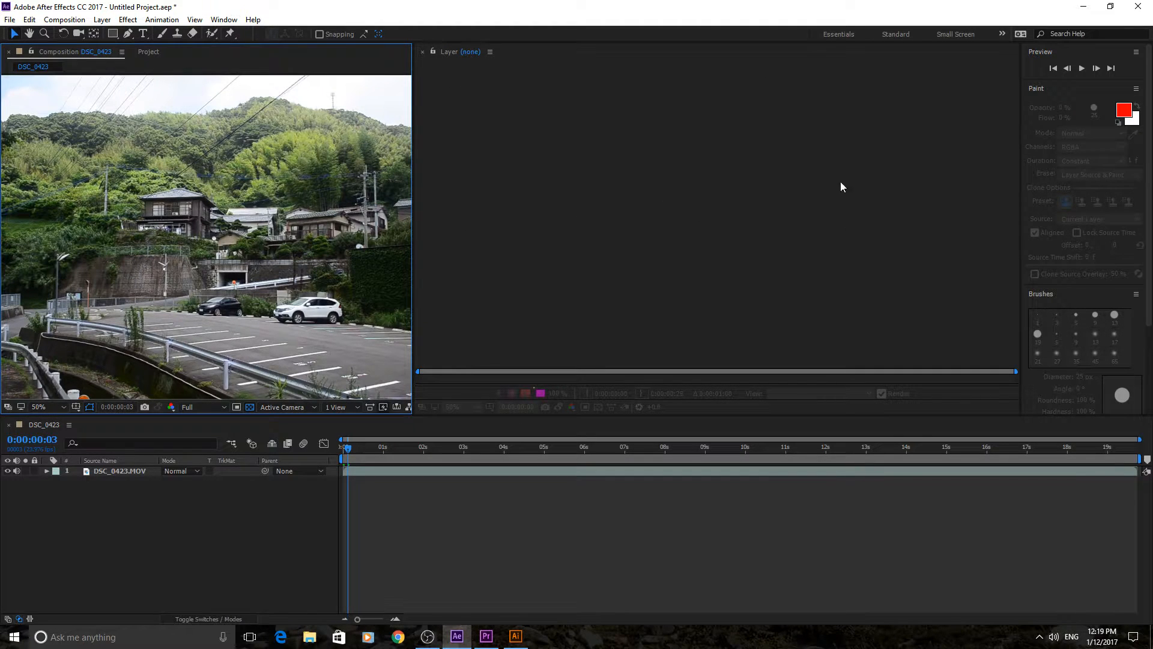
{"action": "mouse_move", "coordinate": [174, 143]}
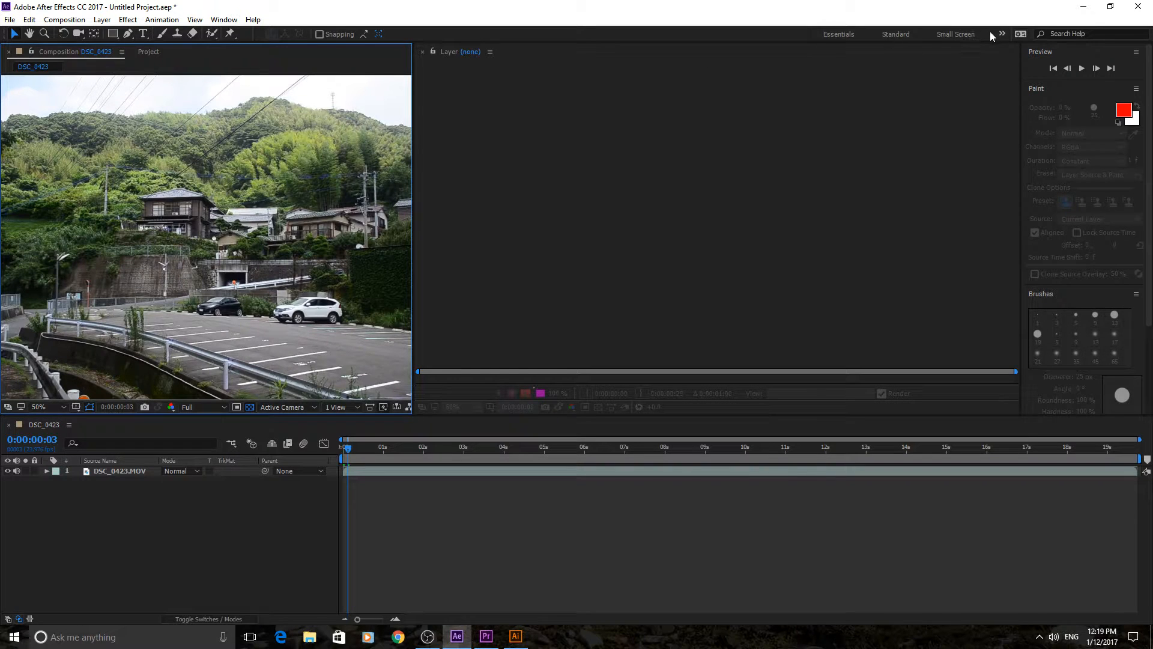
{"action": "left_click", "coordinate": [1002, 33]}
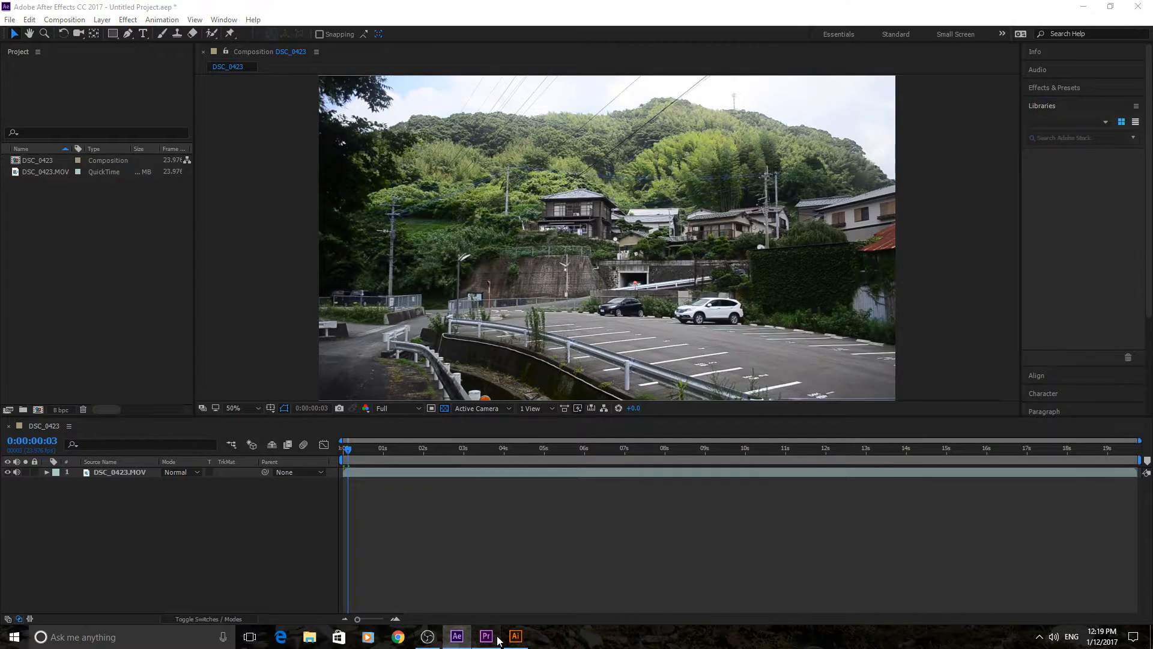
Step: Bring Premiere Pro forward on the empty Design project with Source Monitor and Project panel showing
{"action": "left_click", "coordinate": [485, 637]}
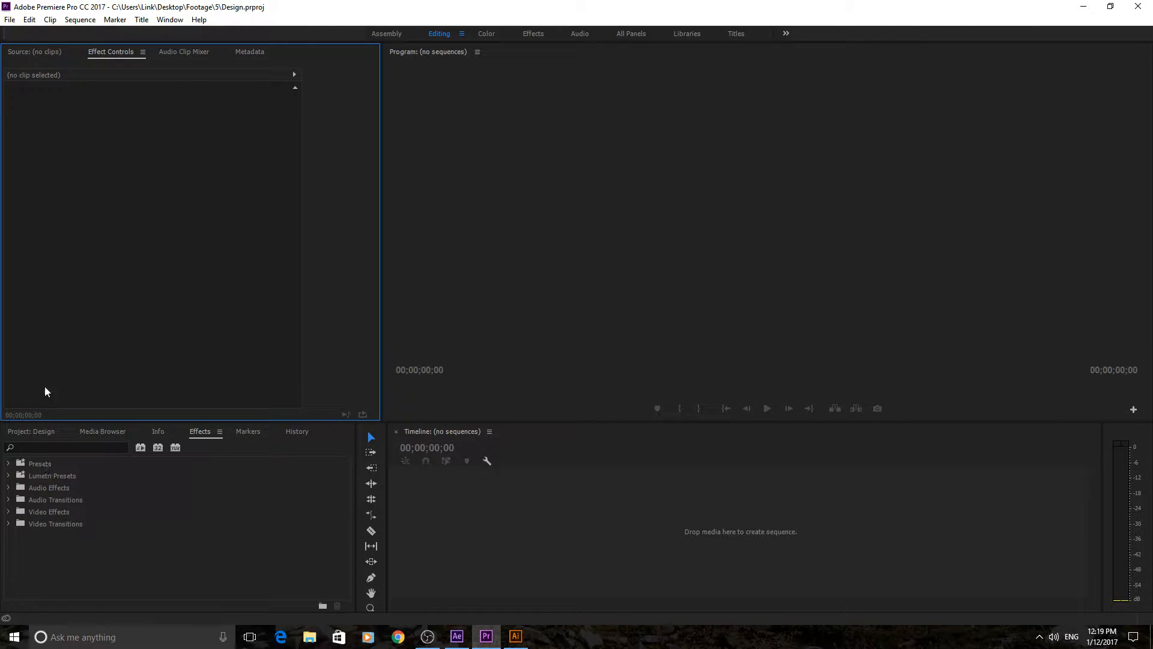
{"action": "left_click", "coordinate": [34, 52]}
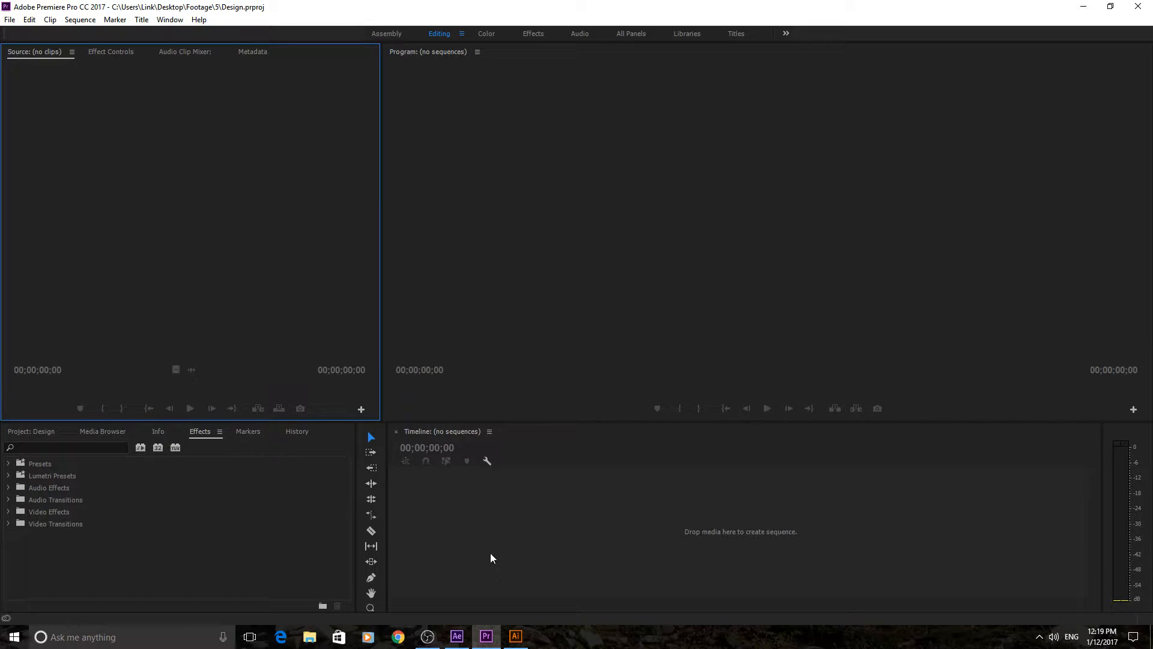
{"action": "mouse_move", "coordinate": [1014, 310]}
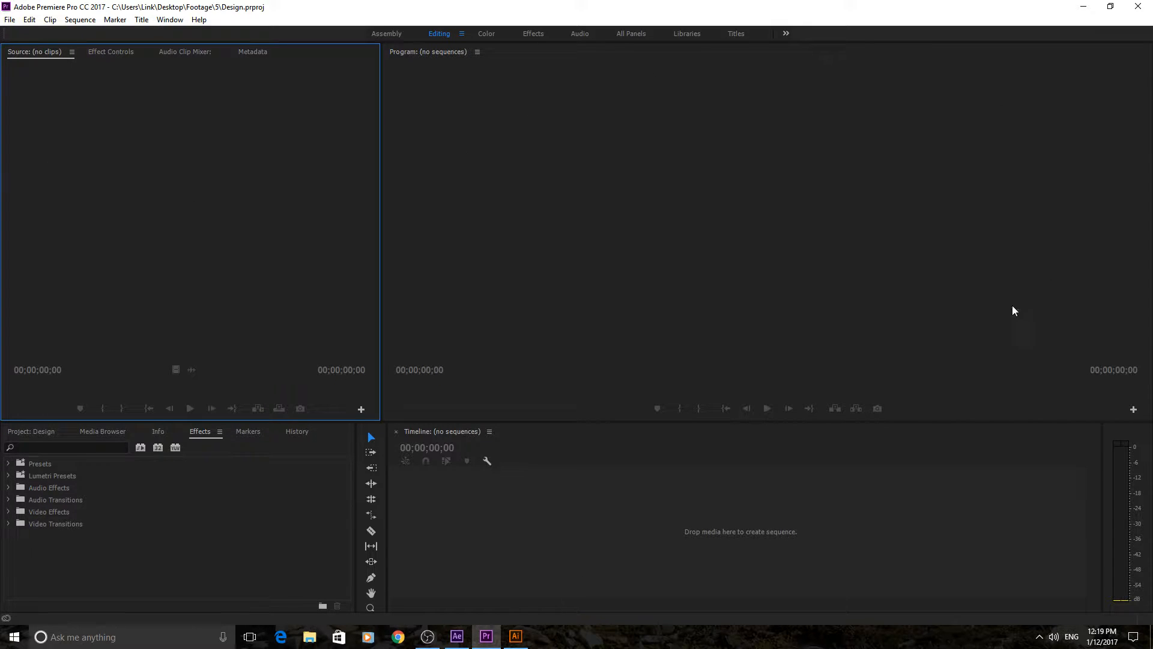
{"action": "mouse_move", "coordinate": [875, 578]}
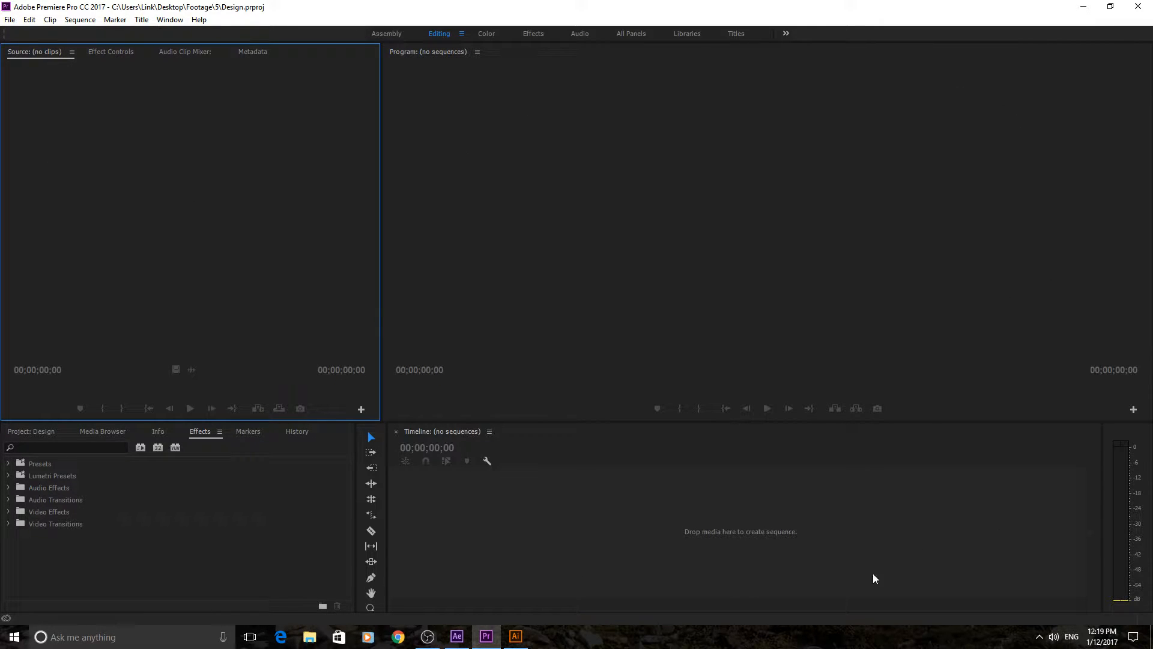
{"action": "mouse_move", "coordinate": [175, 225]}
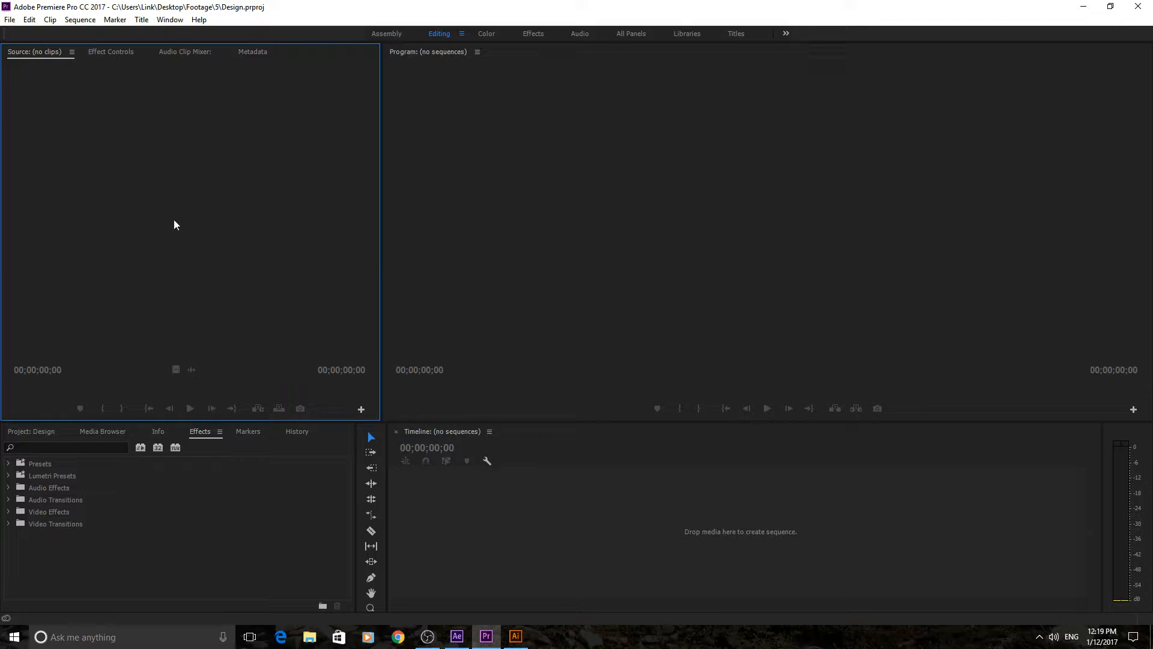
{"action": "mouse_move", "coordinate": [660, 35]}
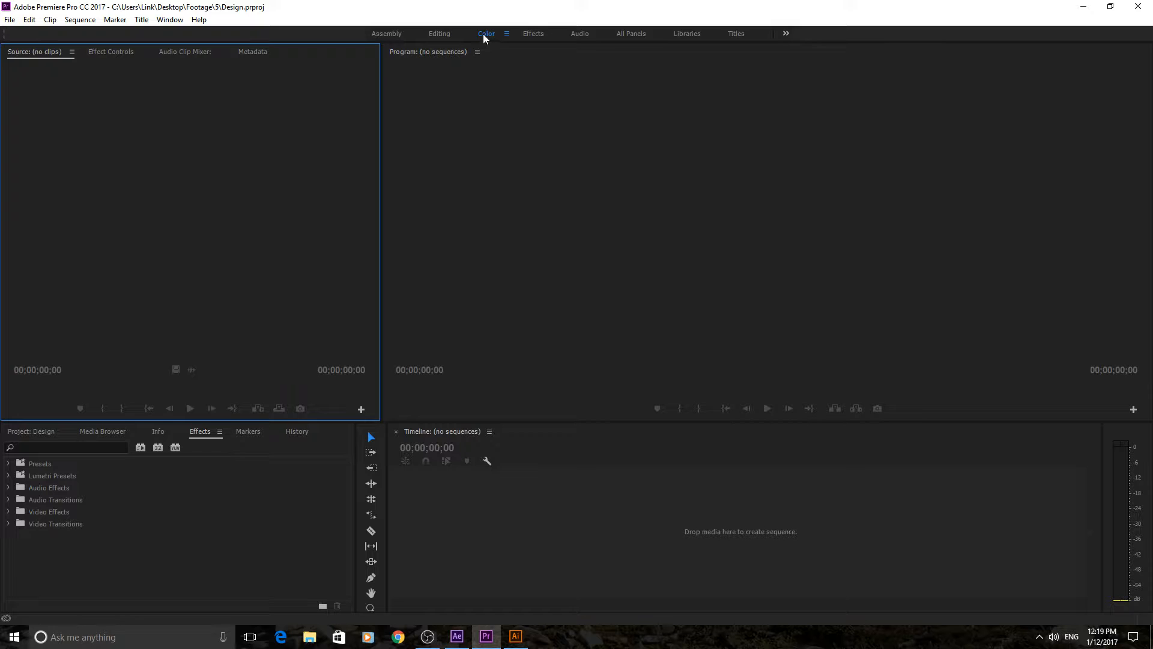
{"action": "mouse_move", "coordinate": [451, 43]}
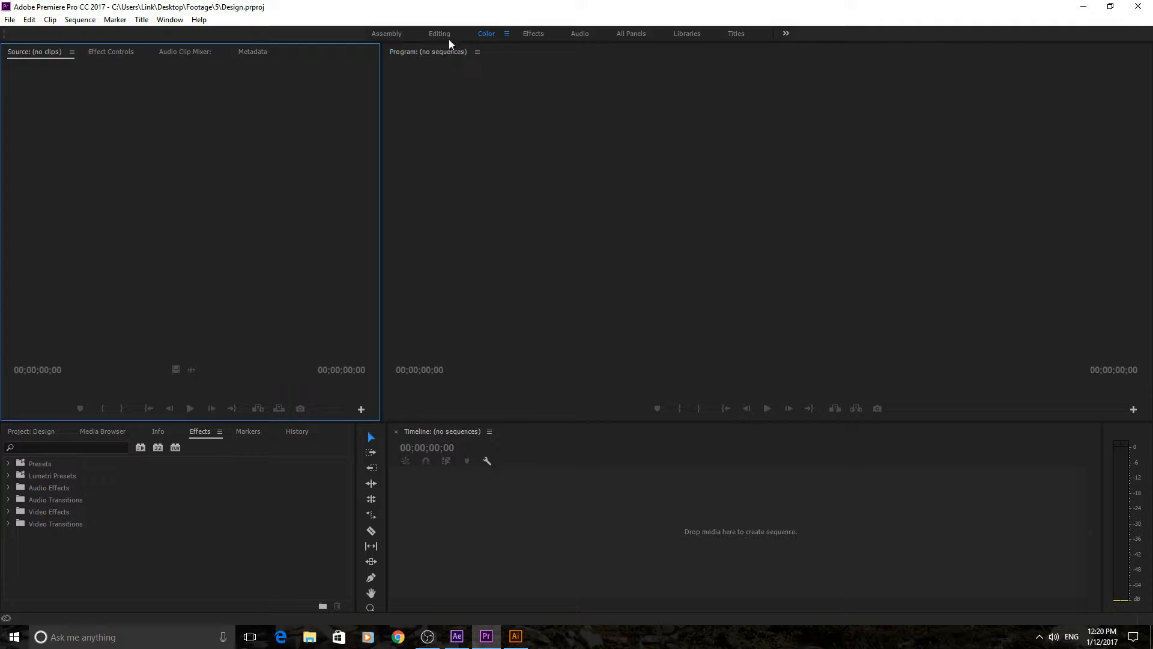
{"action": "mouse_move", "coordinate": [464, 42]}
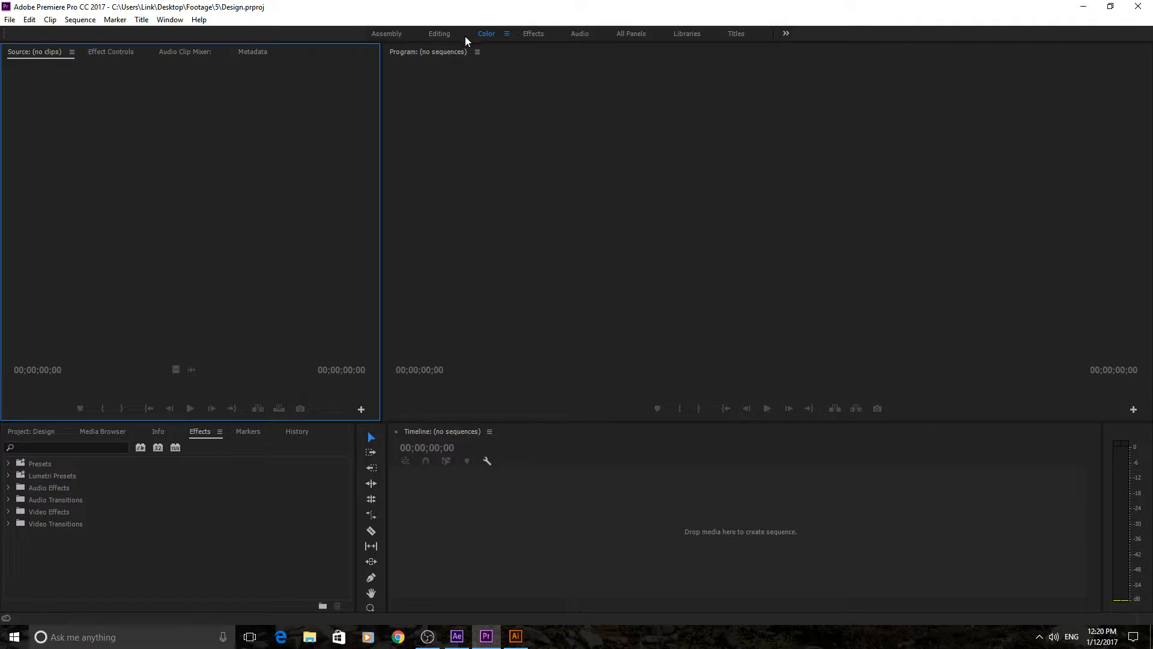
{"action": "left_click", "coordinate": [486, 34]}
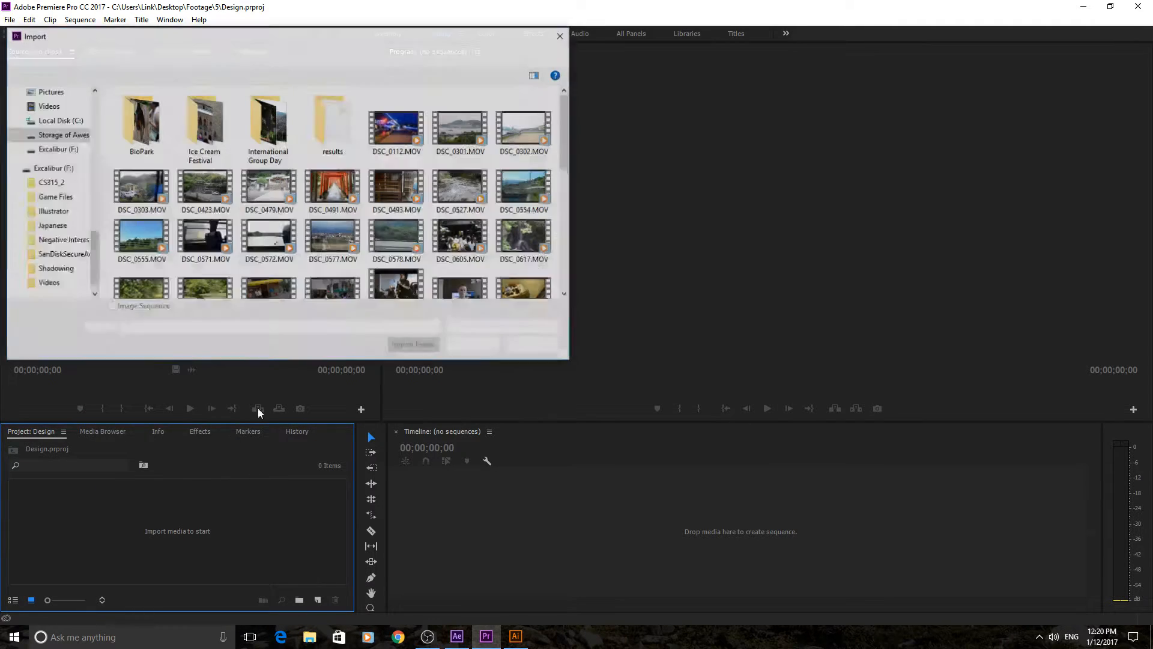
Step: Import DSC_0577.MOV into the project and show it in the Color workspace
{"action": "left_click", "coordinate": [331, 238]}
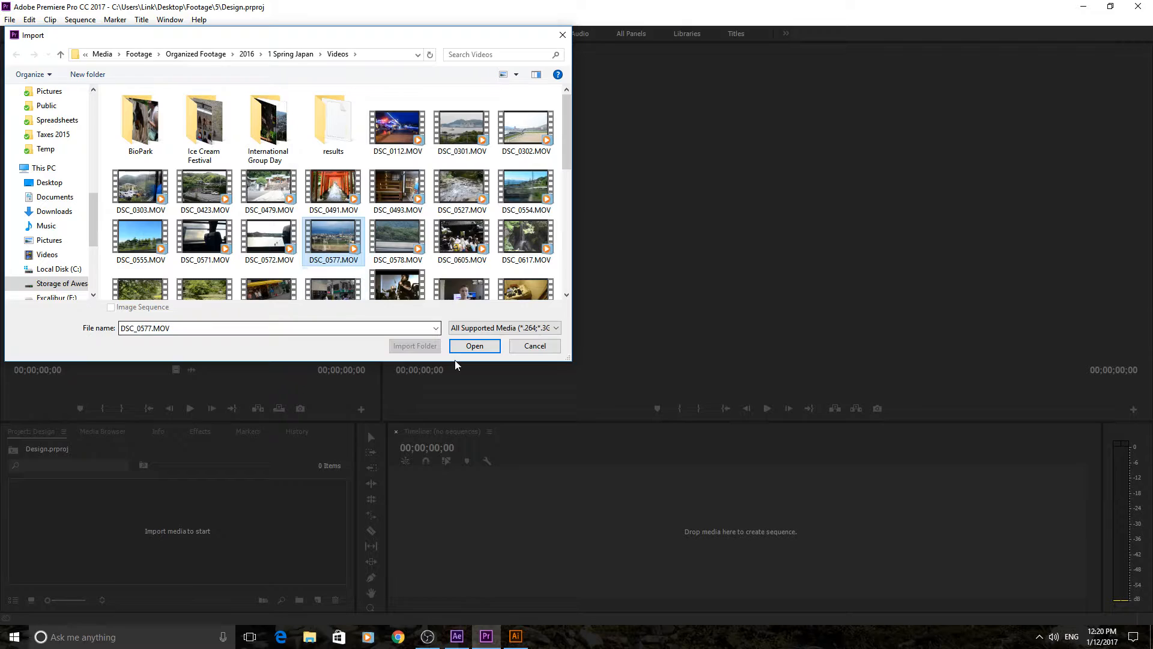
{"action": "left_click", "coordinate": [534, 346]}
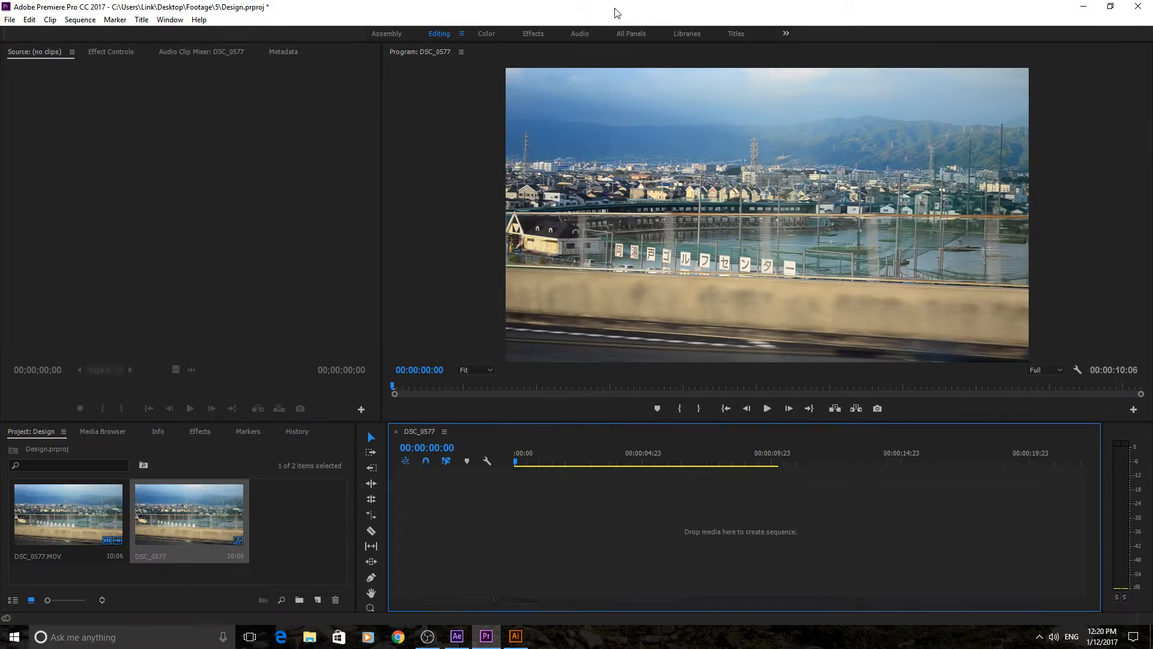
{"action": "left_click", "coordinate": [485, 33]}
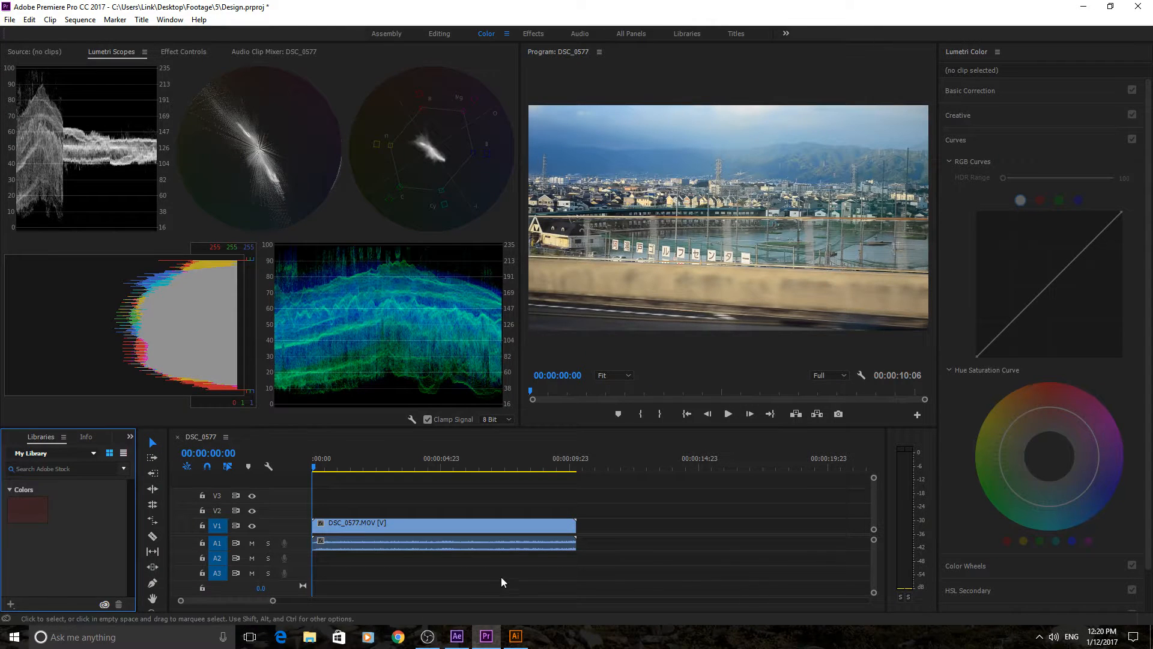
{"action": "mouse_move", "coordinate": [245, 489]}
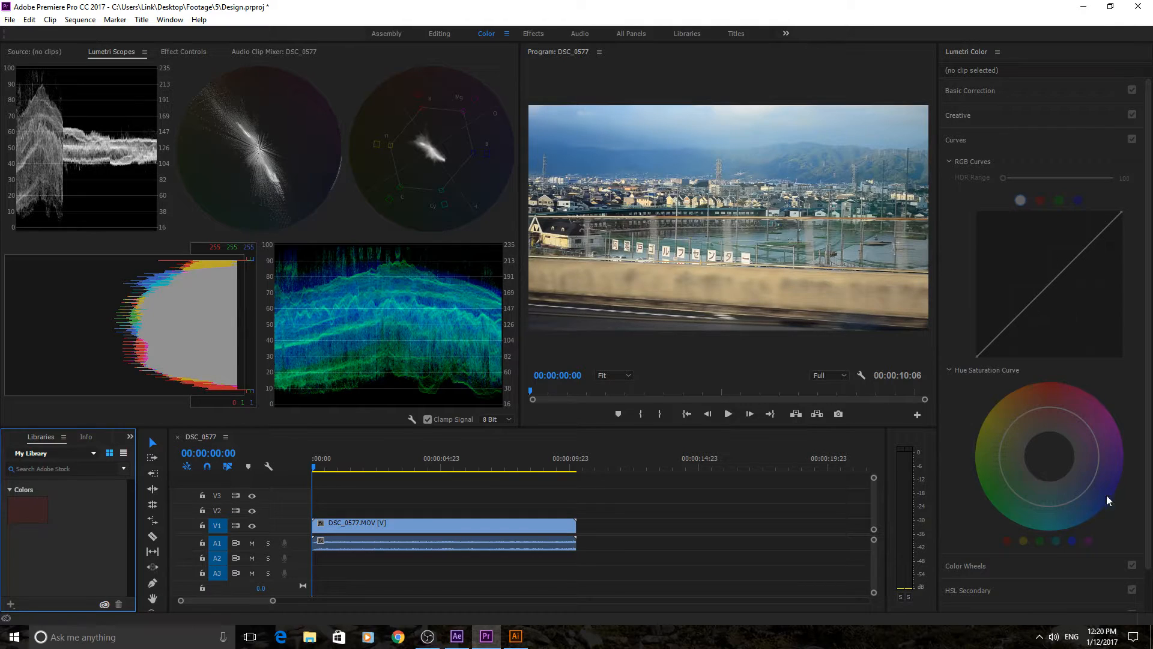
Step: Scroll through the Lumetri Color controls, then move to the Effects workspace
{"action": "scroll", "scroll_direction": "down", "scroll_amount": 3}
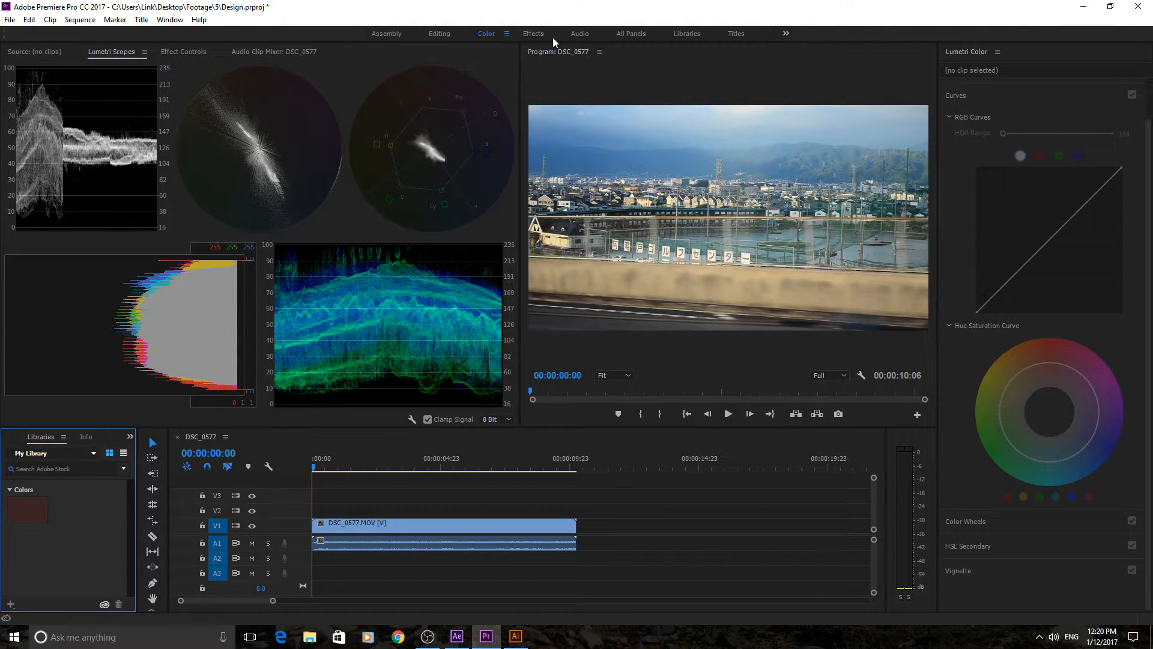
{"action": "left_click", "coordinate": [532, 33]}
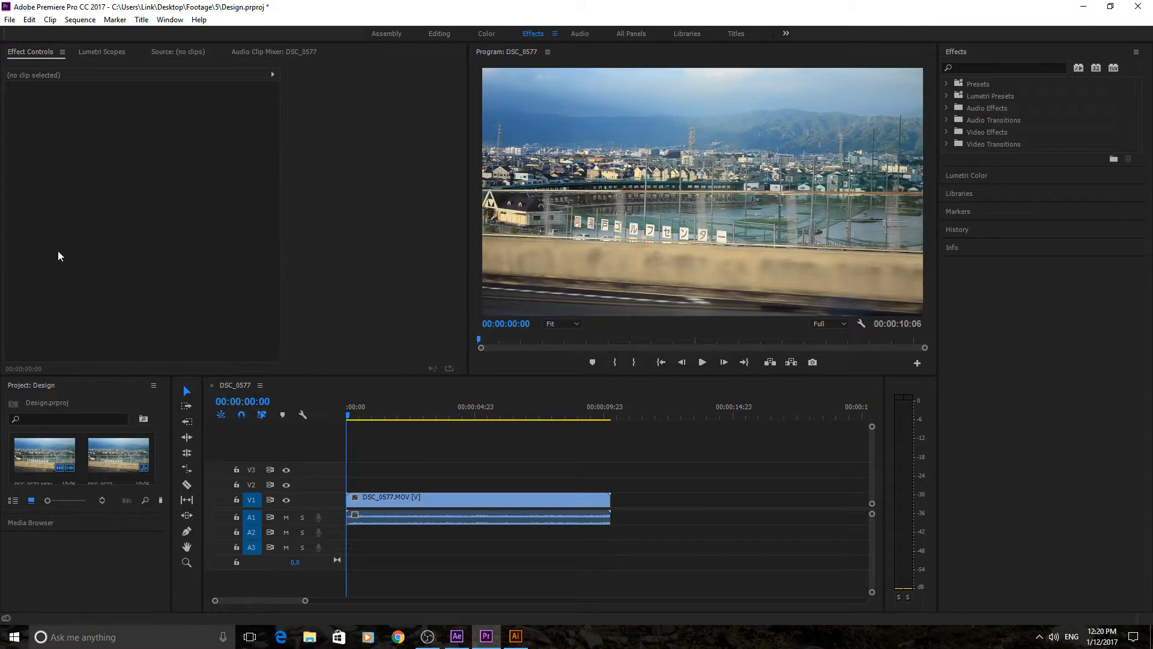
{"action": "mouse_move", "coordinate": [373, 129]}
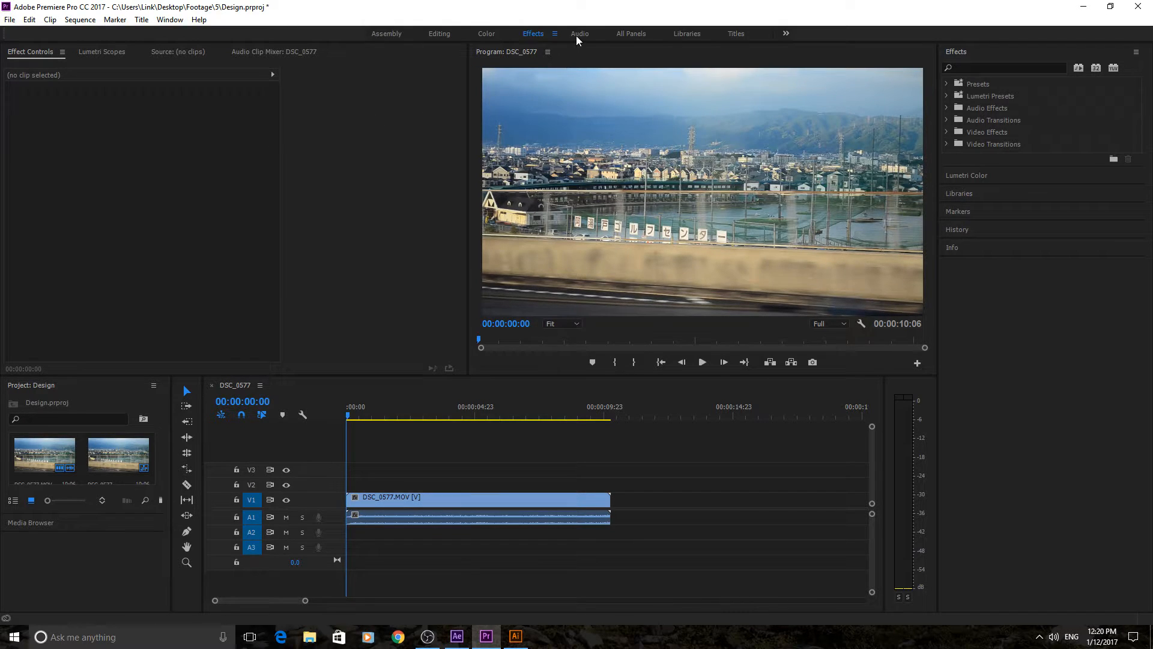
Step: Pass through the Audio workspace to the All Panels layout with its title styles window
{"action": "left_click", "coordinate": [579, 34]}
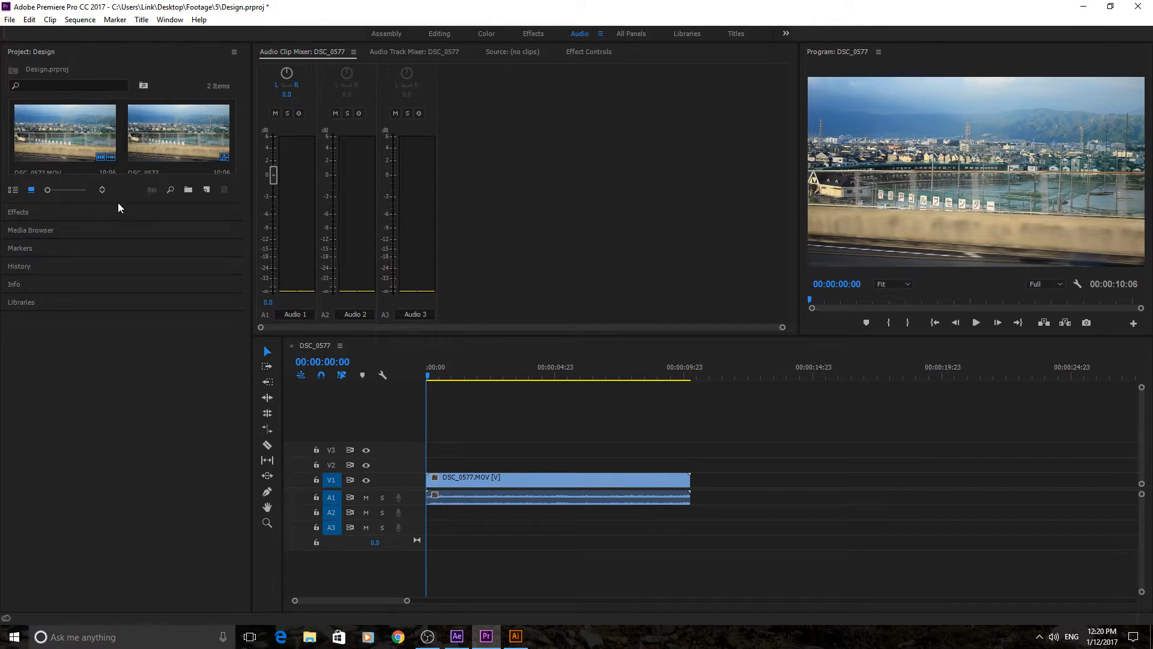
{"action": "mouse_move", "coordinate": [669, 33]}
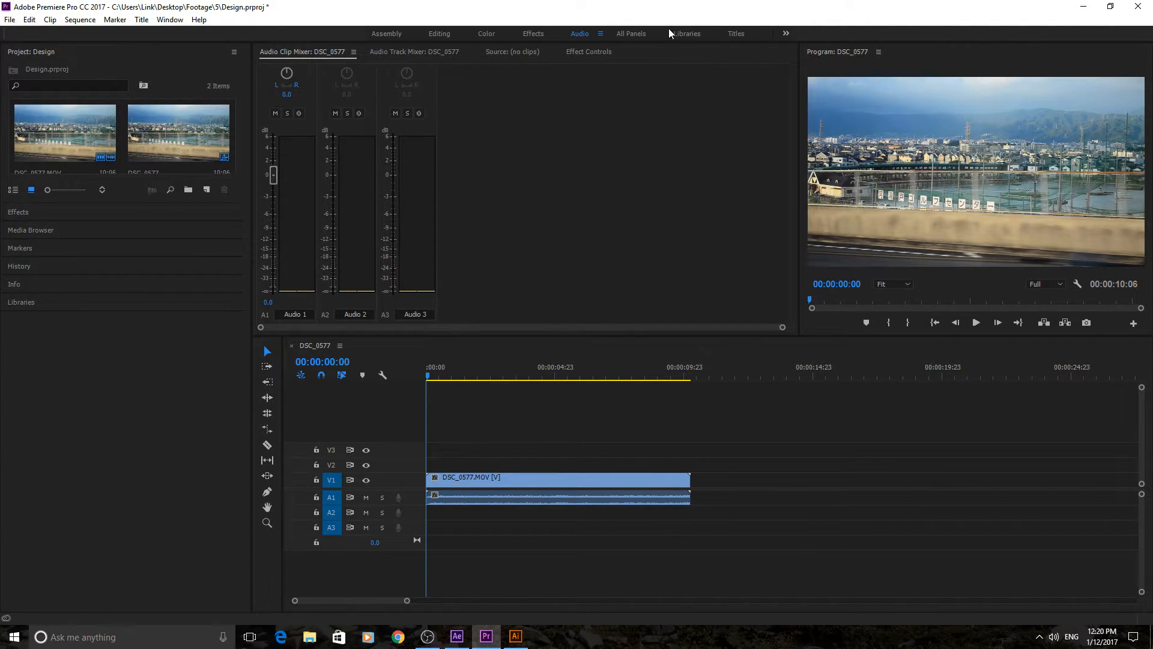
{"action": "left_click", "coordinate": [631, 33]}
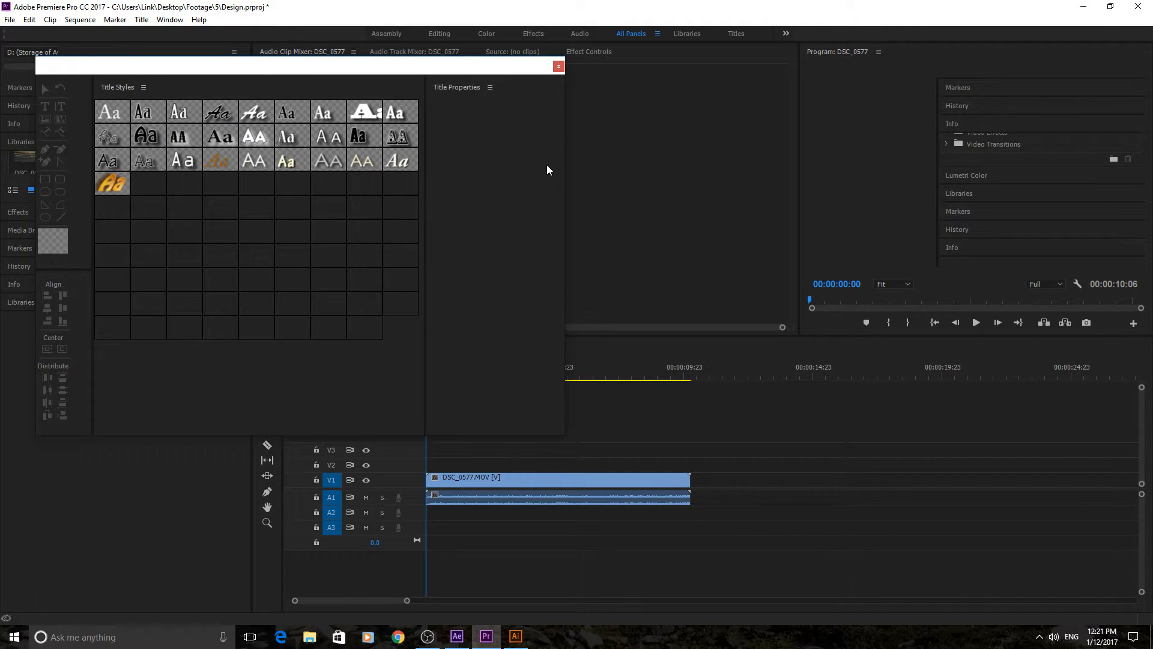
Step: Close the floating Title window and return to the Editing workspace on DSC_0577
{"action": "left_click", "coordinate": [558, 66]}
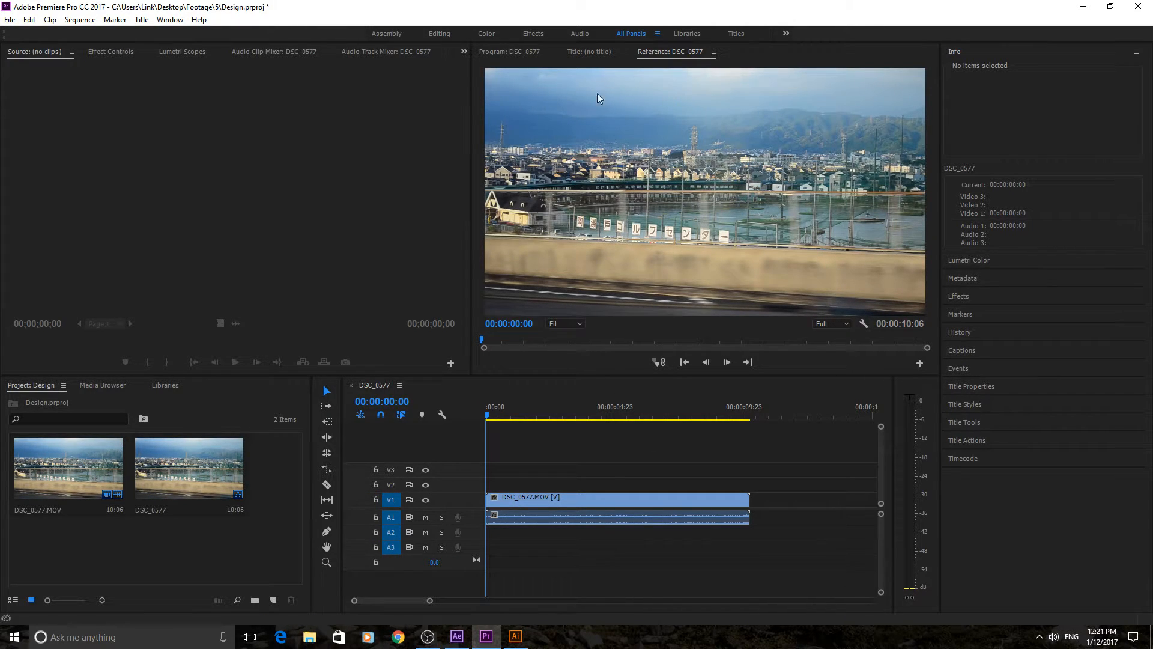
{"action": "mouse_move", "coordinate": [608, 106]}
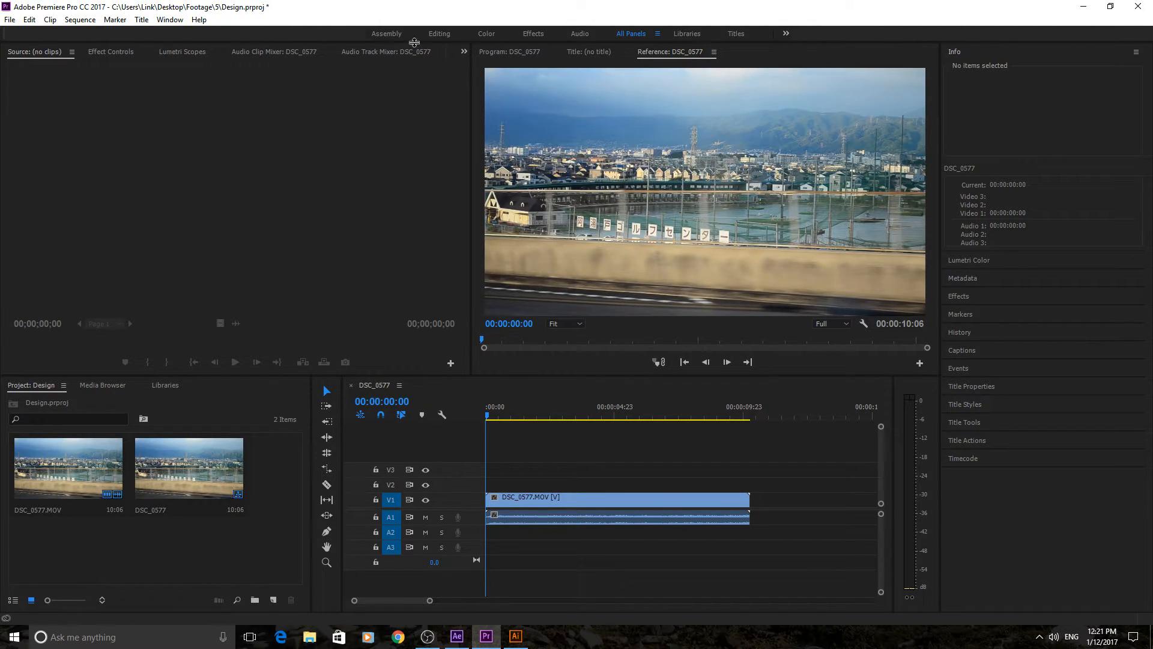
{"action": "left_click", "coordinate": [439, 34]}
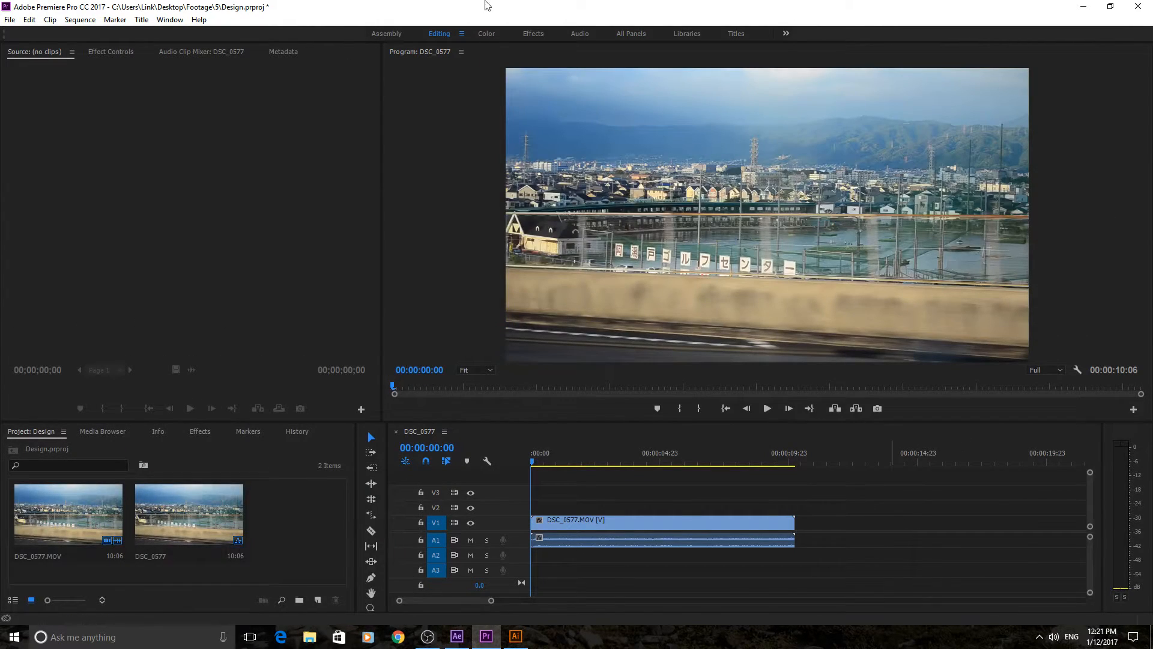
{"action": "mouse_move", "coordinate": [516, 637]}
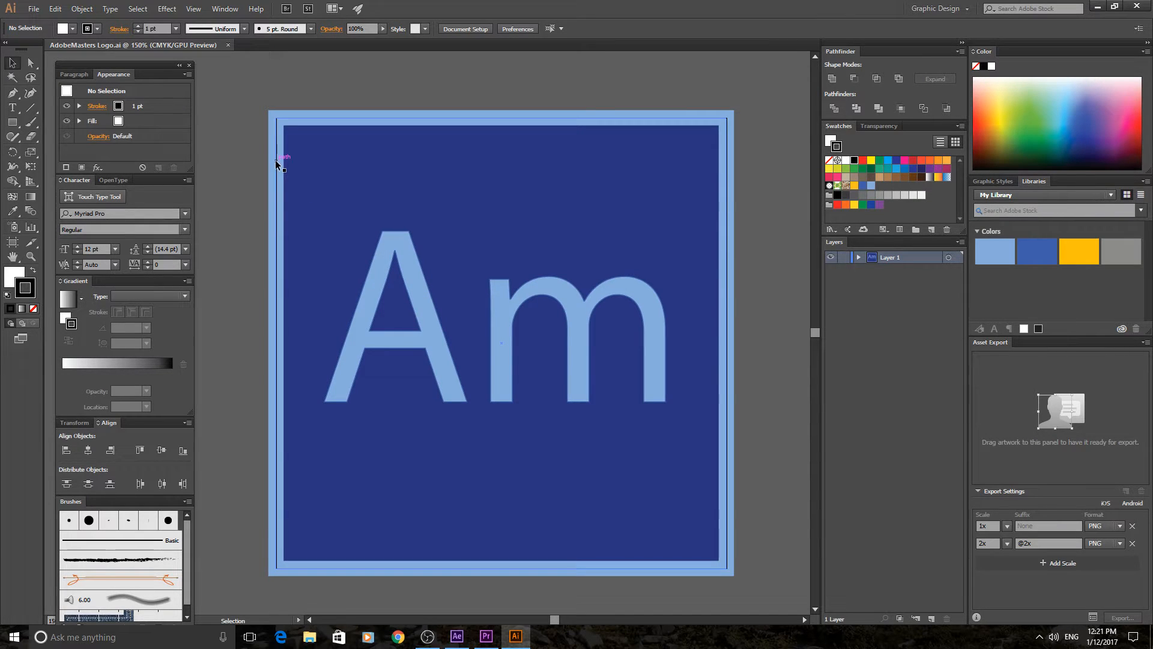
{"action": "mouse_move", "coordinate": [258, 175]}
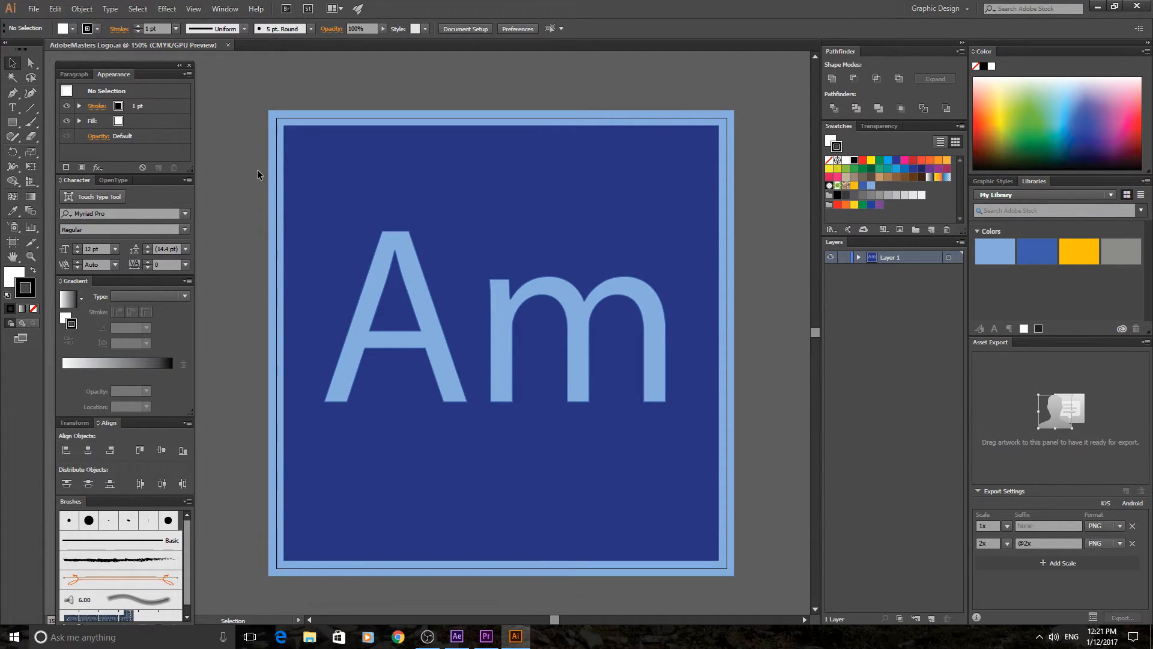
{"action": "mouse_move", "coordinate": [158, 383]}
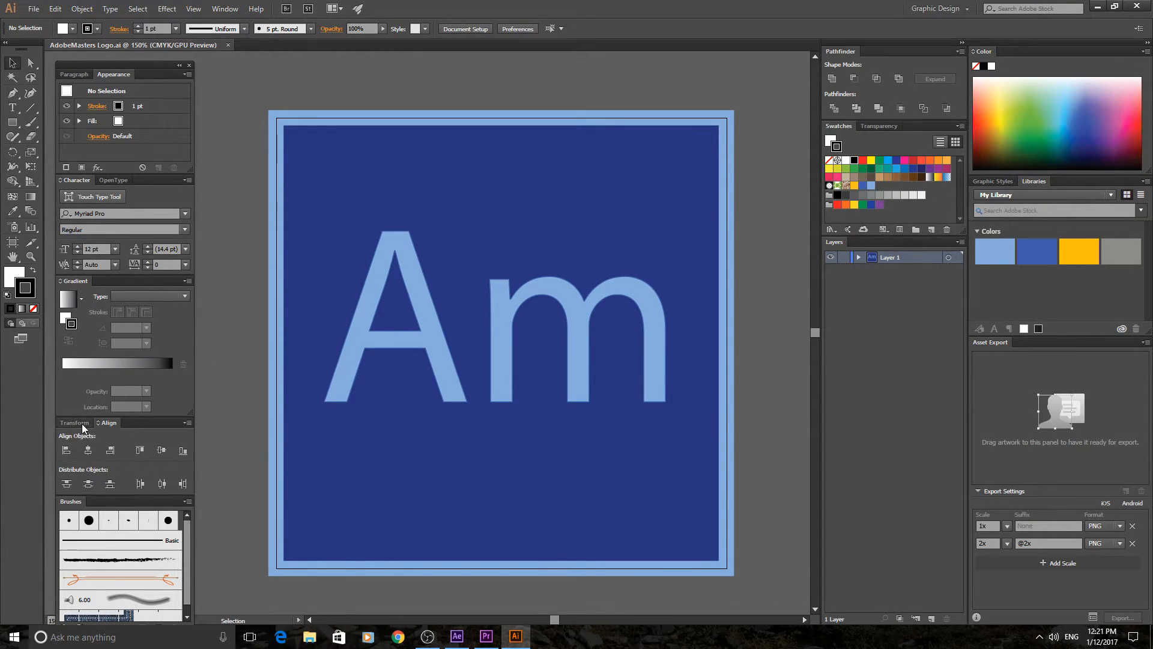
{"action": "mouse_move", "coordinate": [96, 320]}
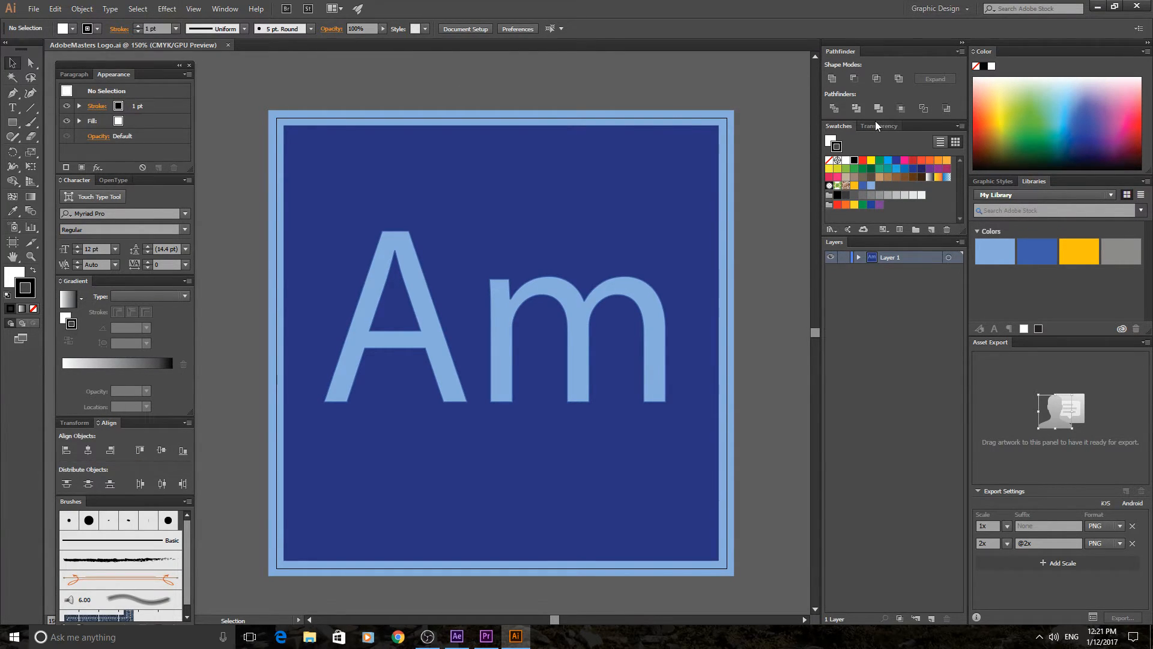
Step: Show the Transparency panel, then reveal the list of available Illustrator workspaces
{"action": "left_click", "coordinate": [851, 140]}
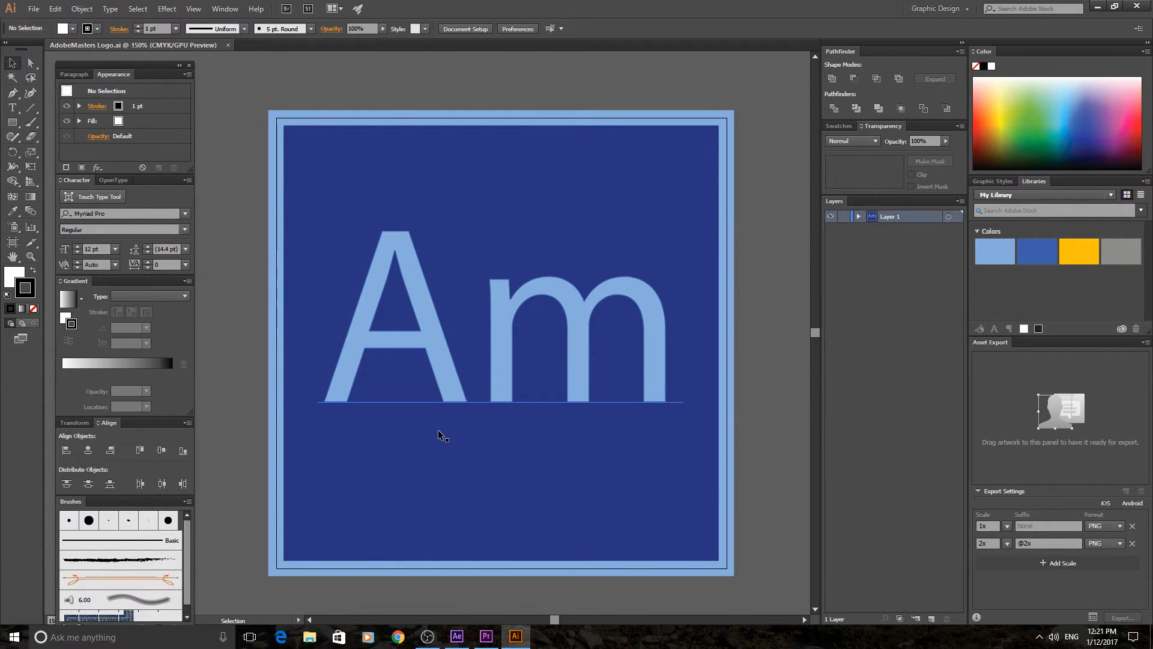
{"action": "mouse_move", "coordinate": [477, 340]}
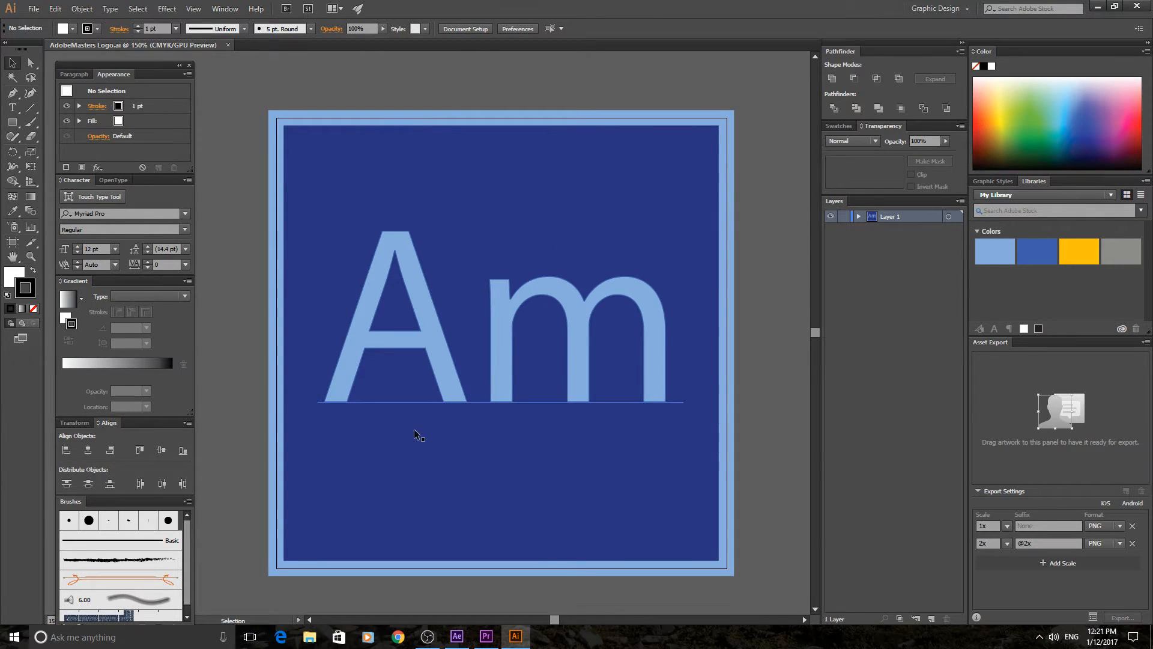
{"action": "mouse_move", "coordinate": [430, 347]}
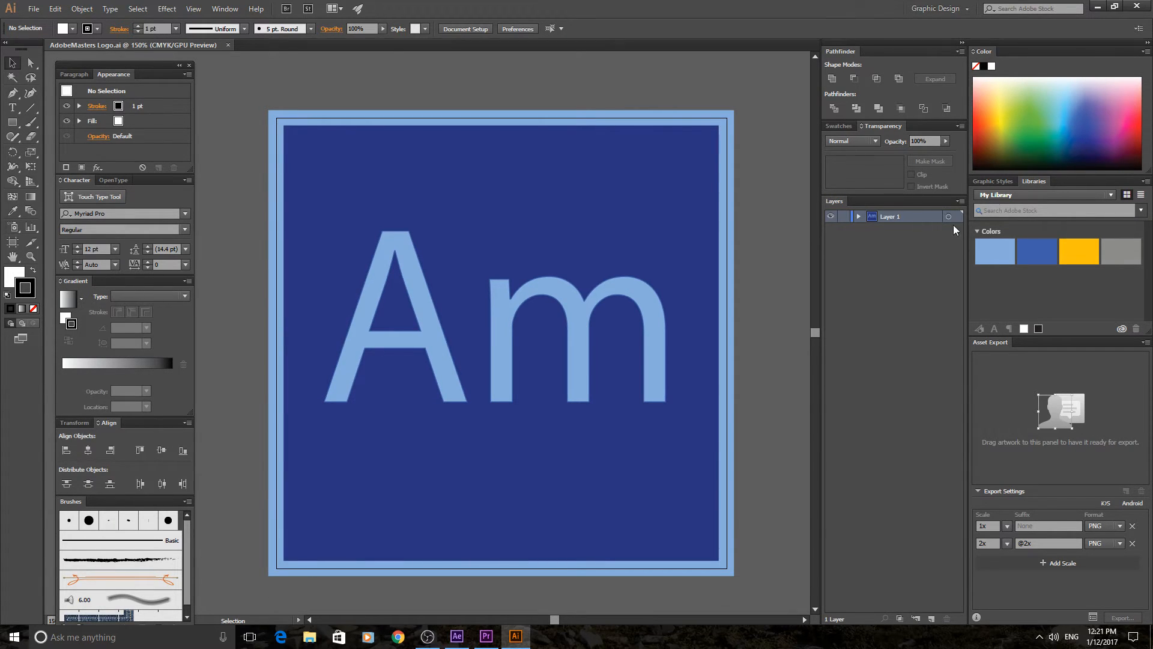
{"action": "left_click", "coordinate": [938, 9]}
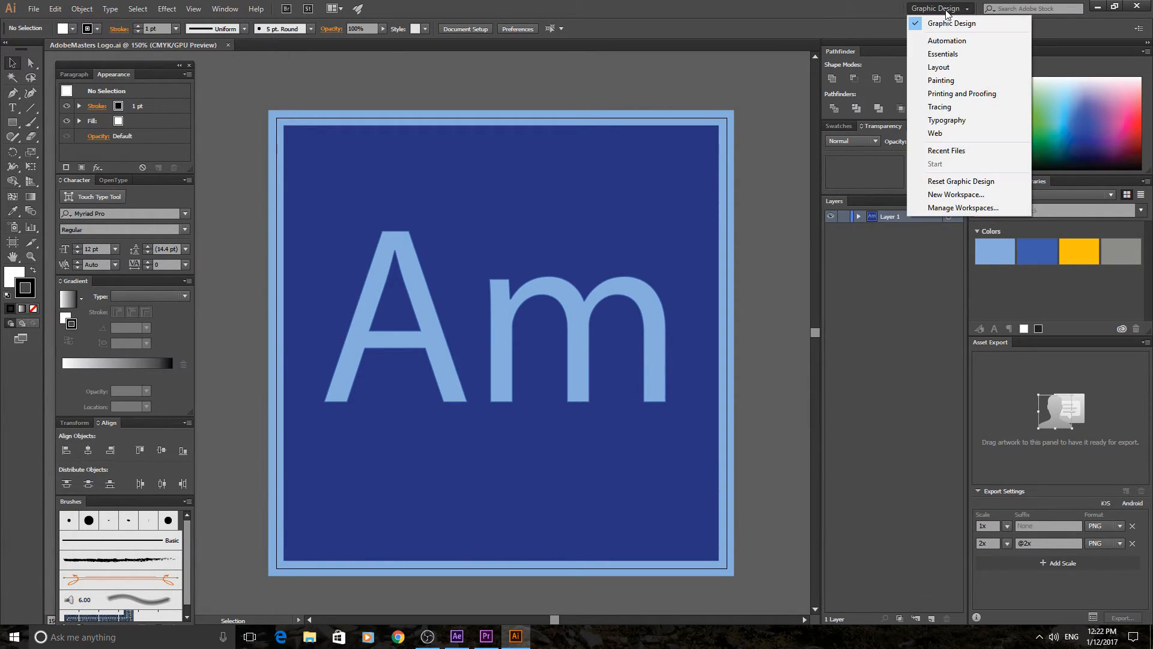
{"action": "mouse_move", "coordinate": [951, 23]}
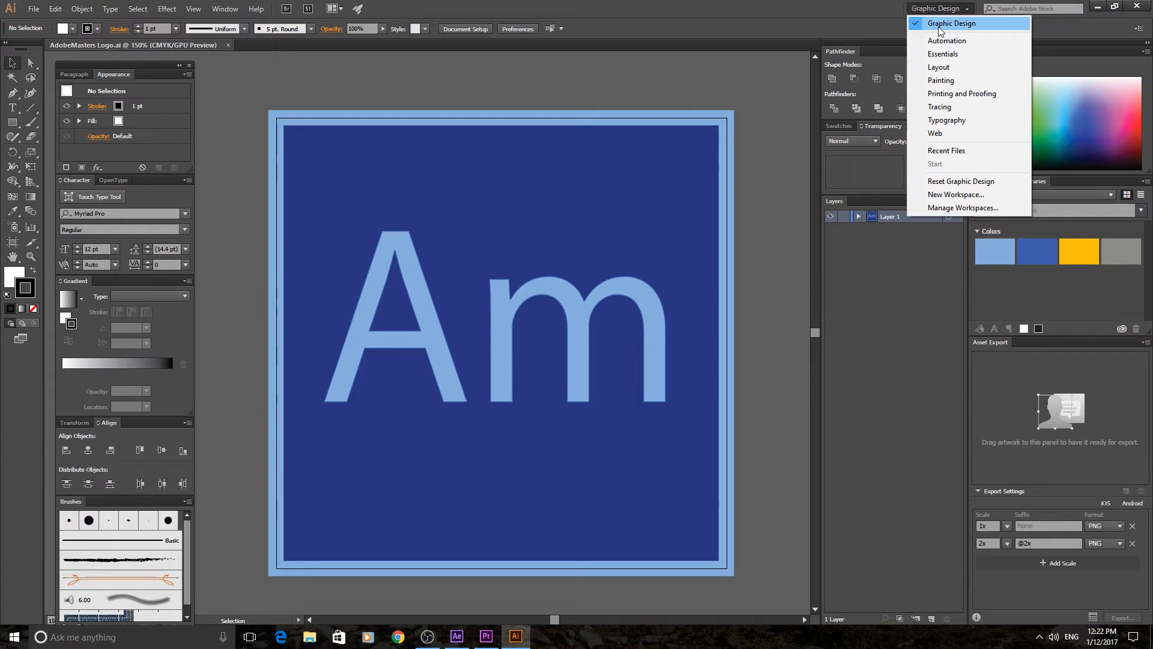
{"action": "mouse_move", "coordinate": [945, 54]}
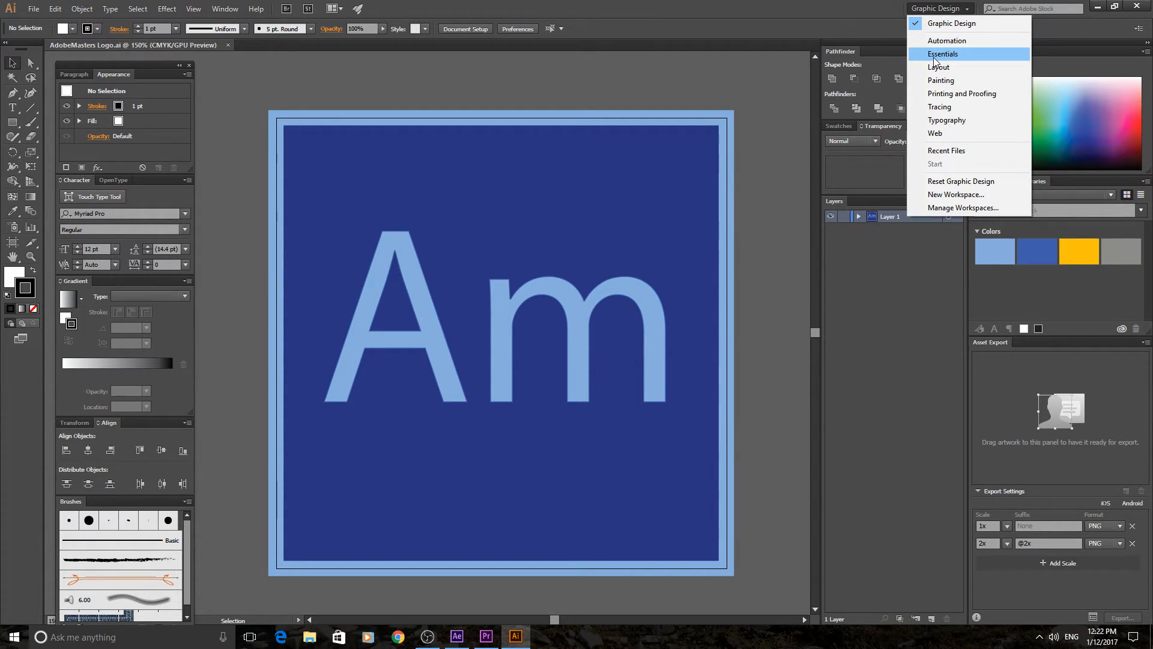
{"action": "mouse_move", "coordinate": [950, 13]}
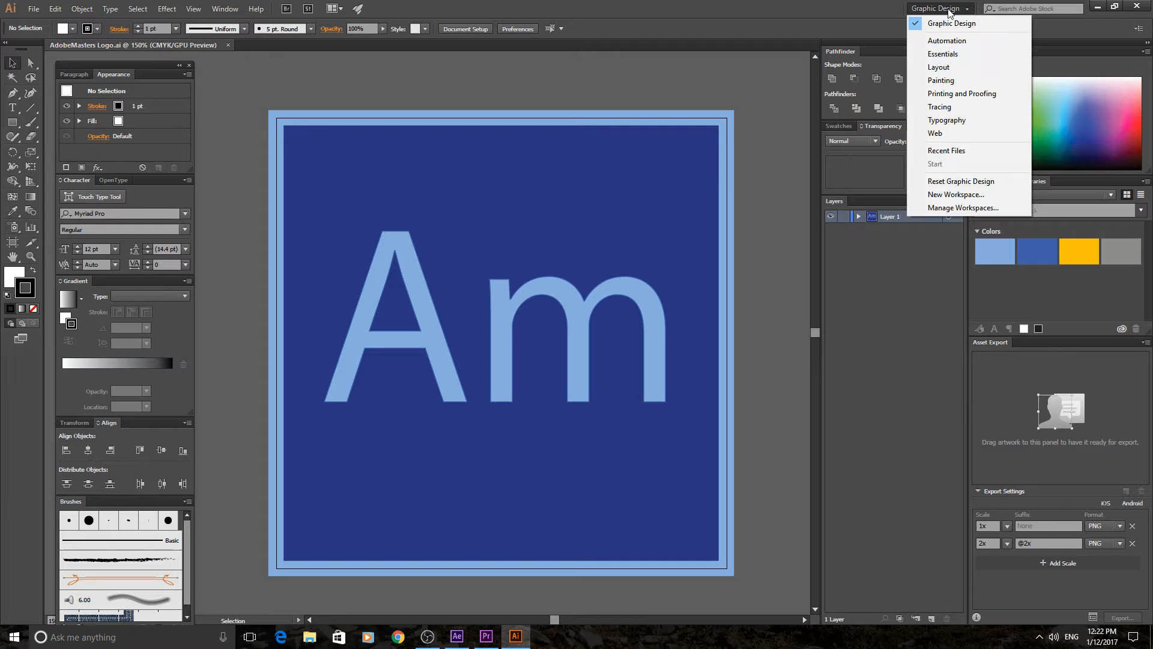
Step: Dismiss the workspace list, staying in the Graphic Design workspace
{"action": "left_click", "coordinate": [939, 8]}
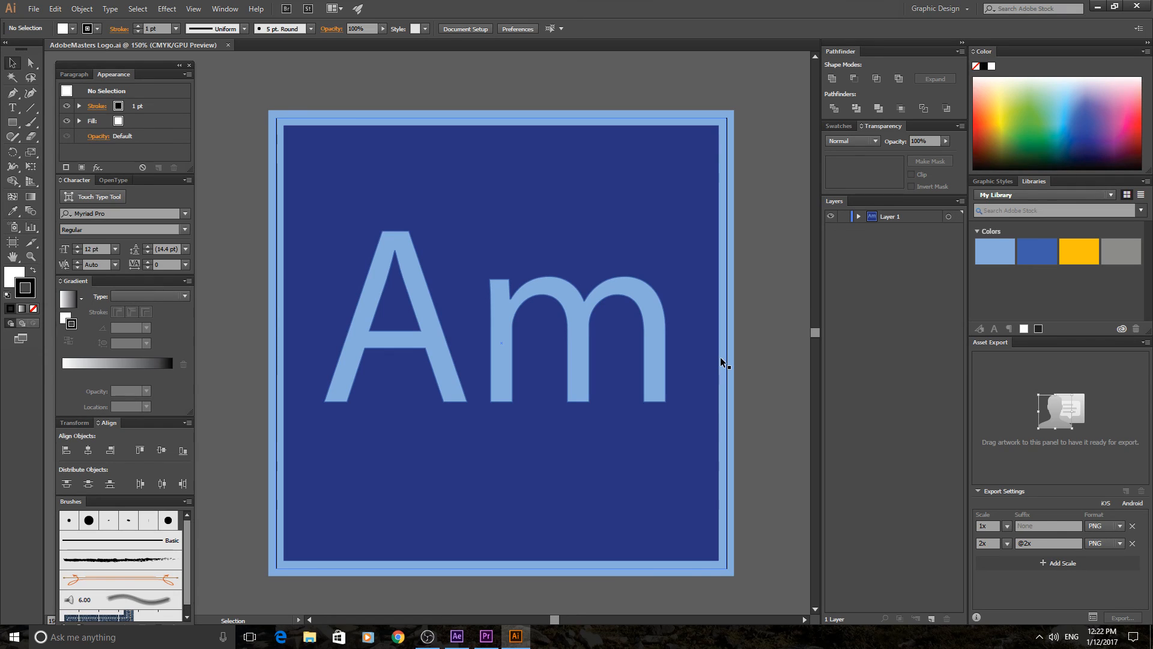
{"action": "mouse_move", "coordinate": [788, 335]}
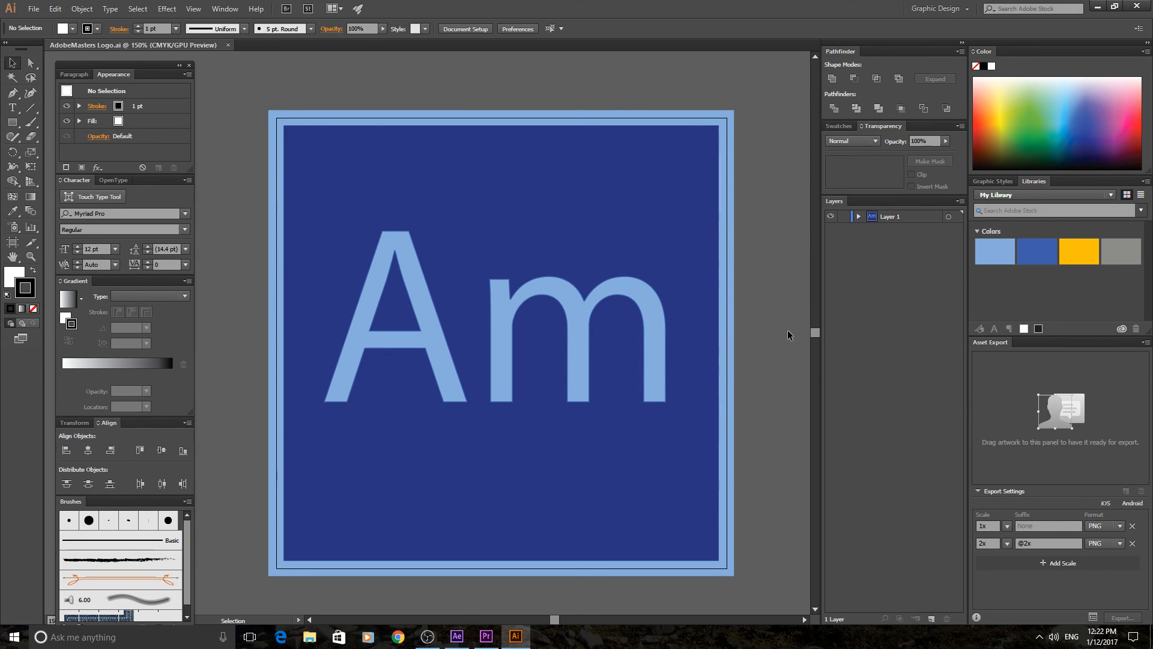